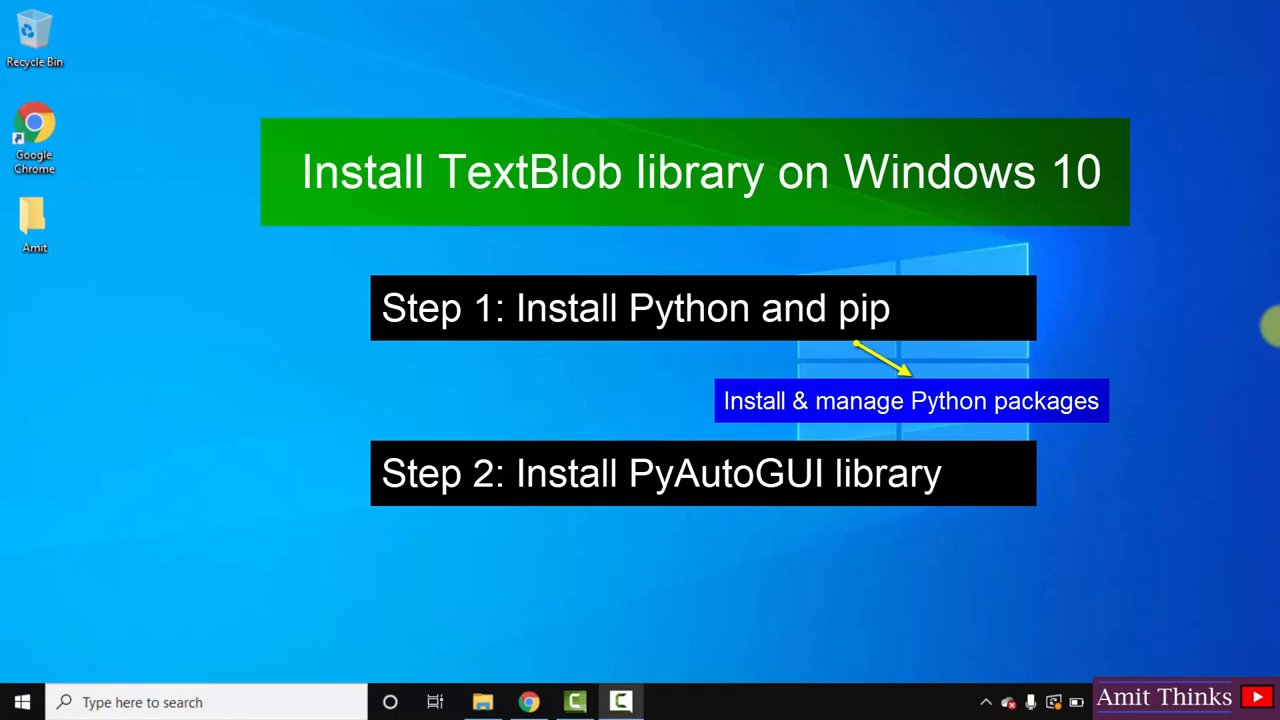
Step: Launch Google Chrome from the taskbar to a new tab
click(528, 702)
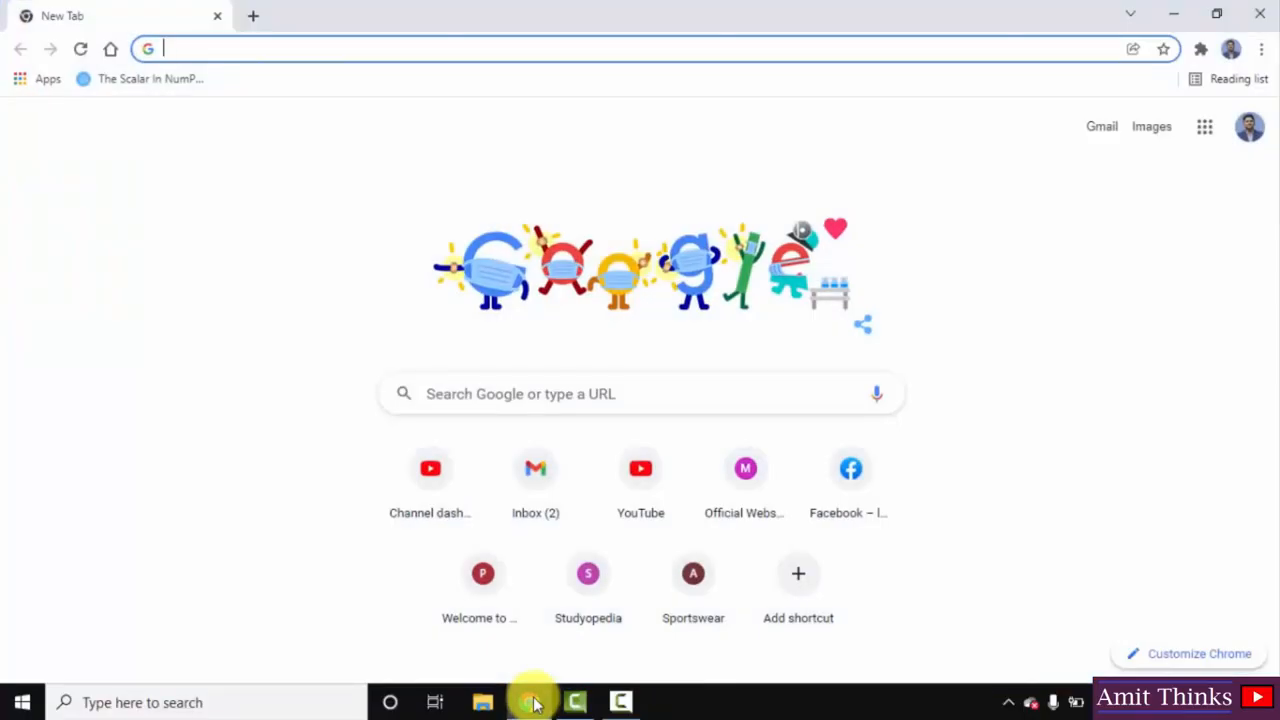
mouse_move(444, 558)
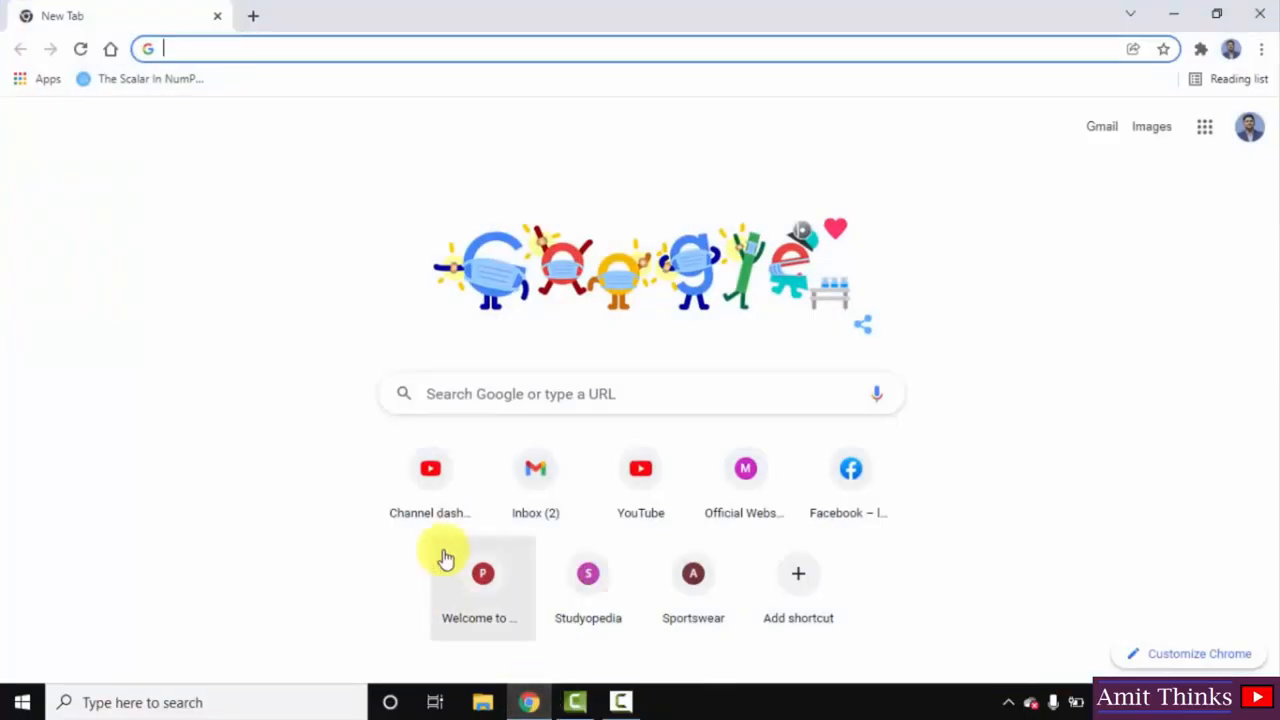
Step: Search 'python', reach python.org and download the Python 3.10.2 Windows installer
text(python)
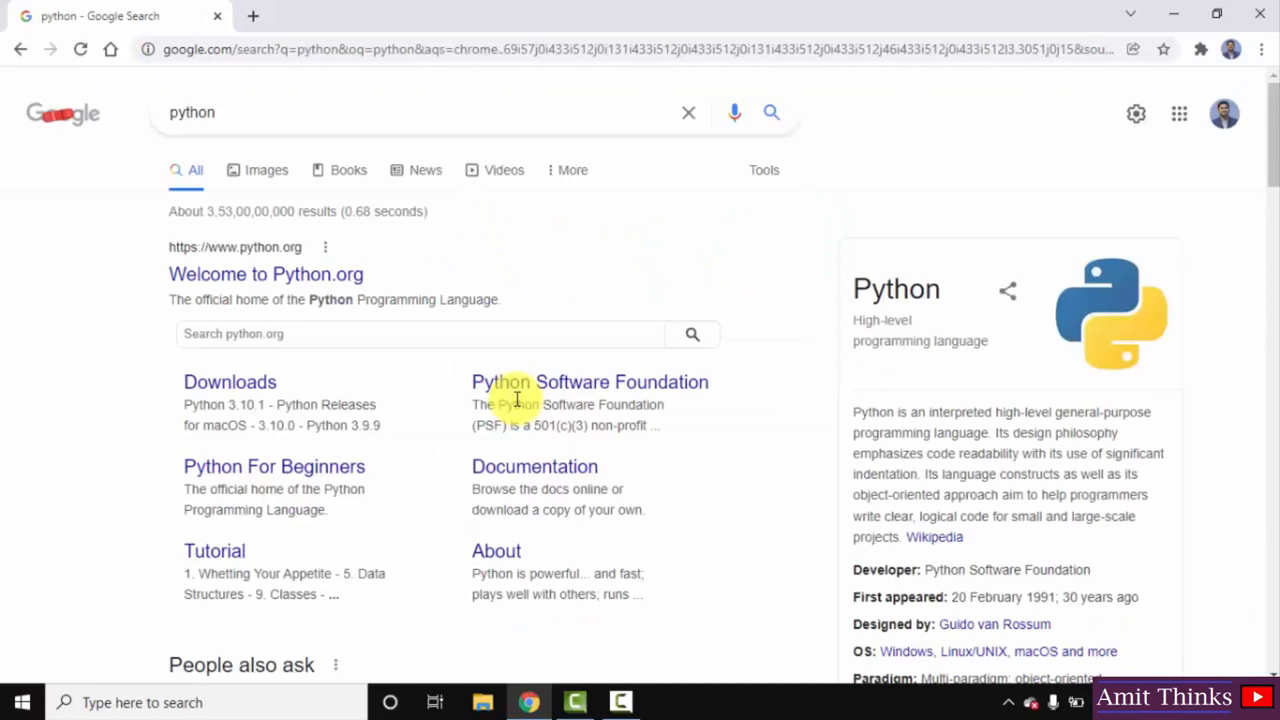
mouse_move(270, 288)
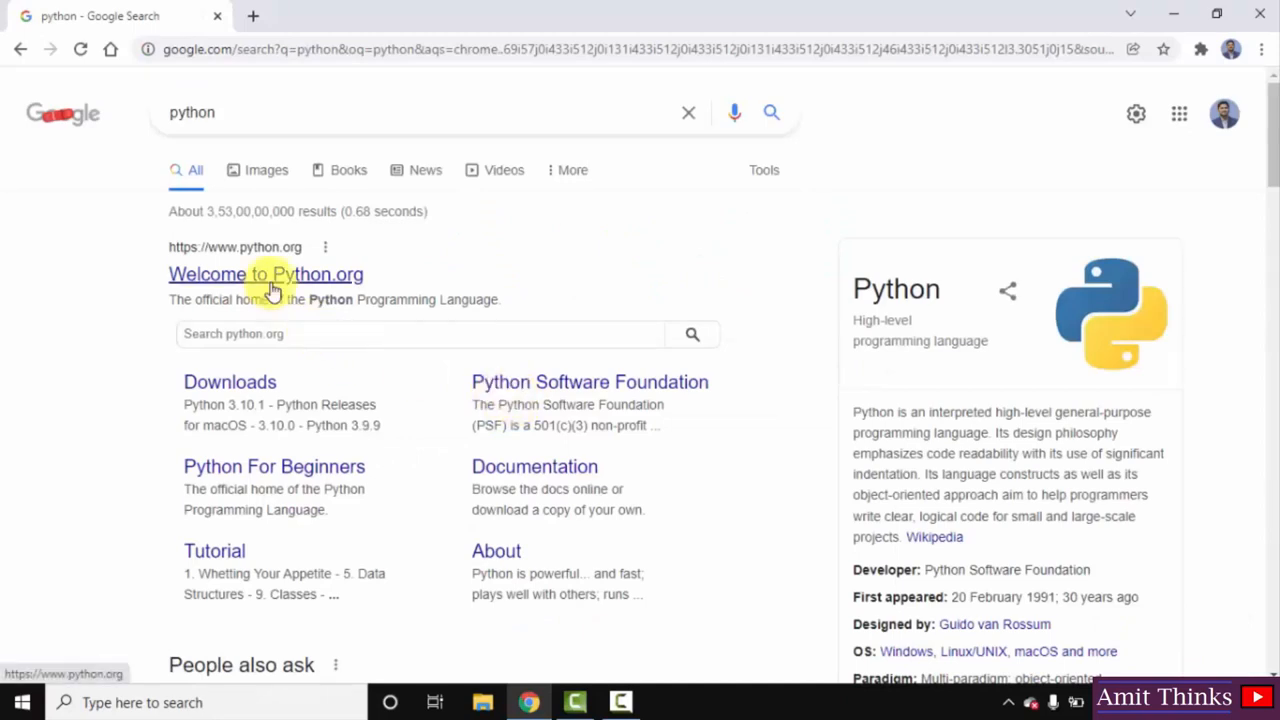
click(266, 272)
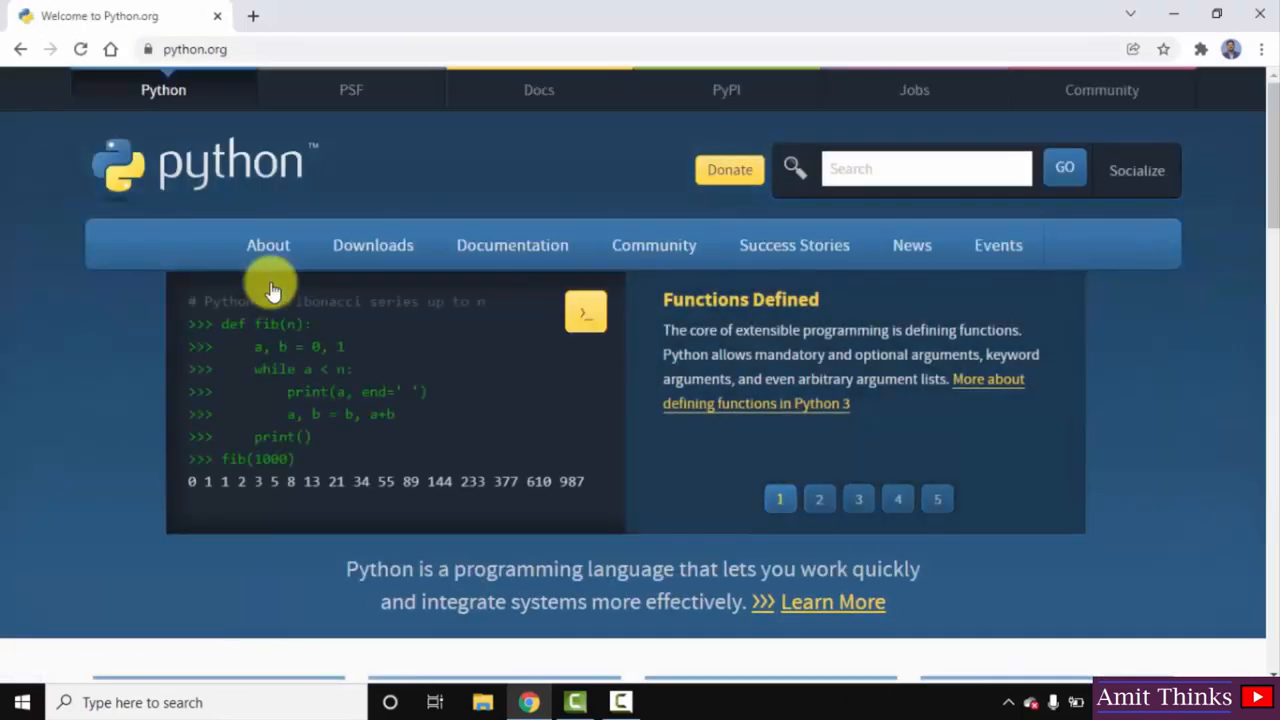
mouse_move(252, 90)
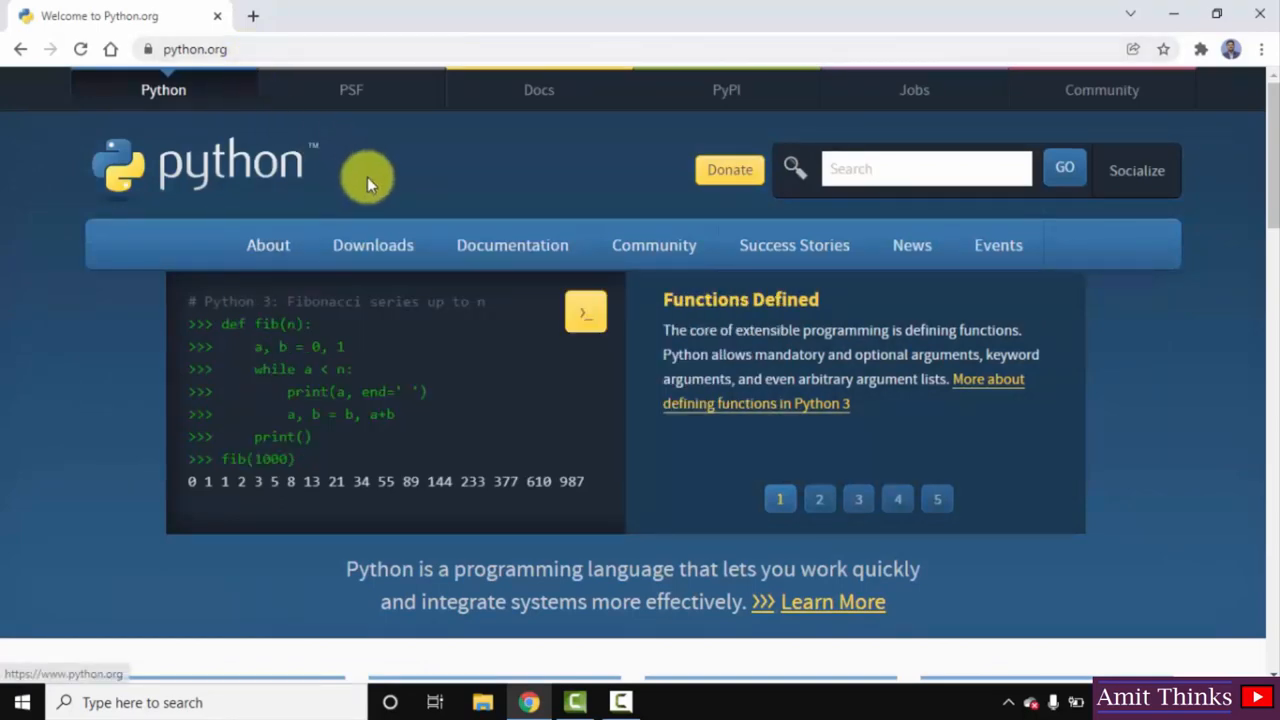
mouse_move(372, 244)
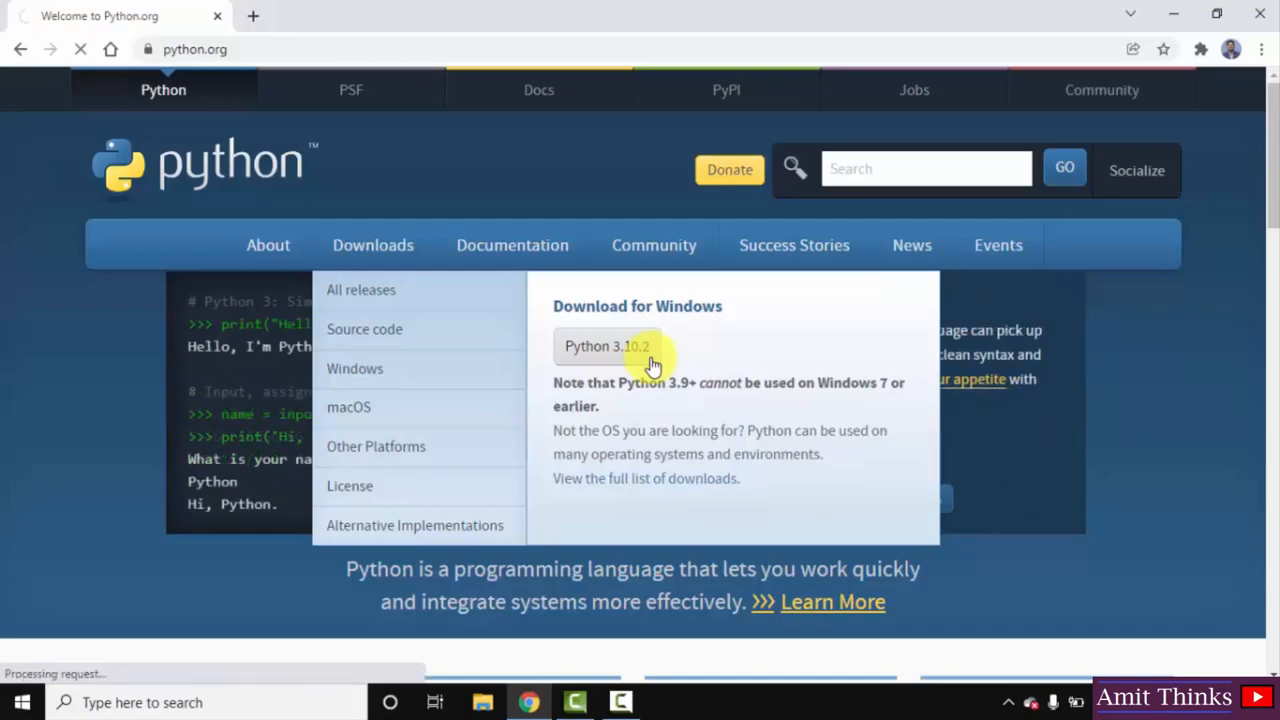
click(608, 346)
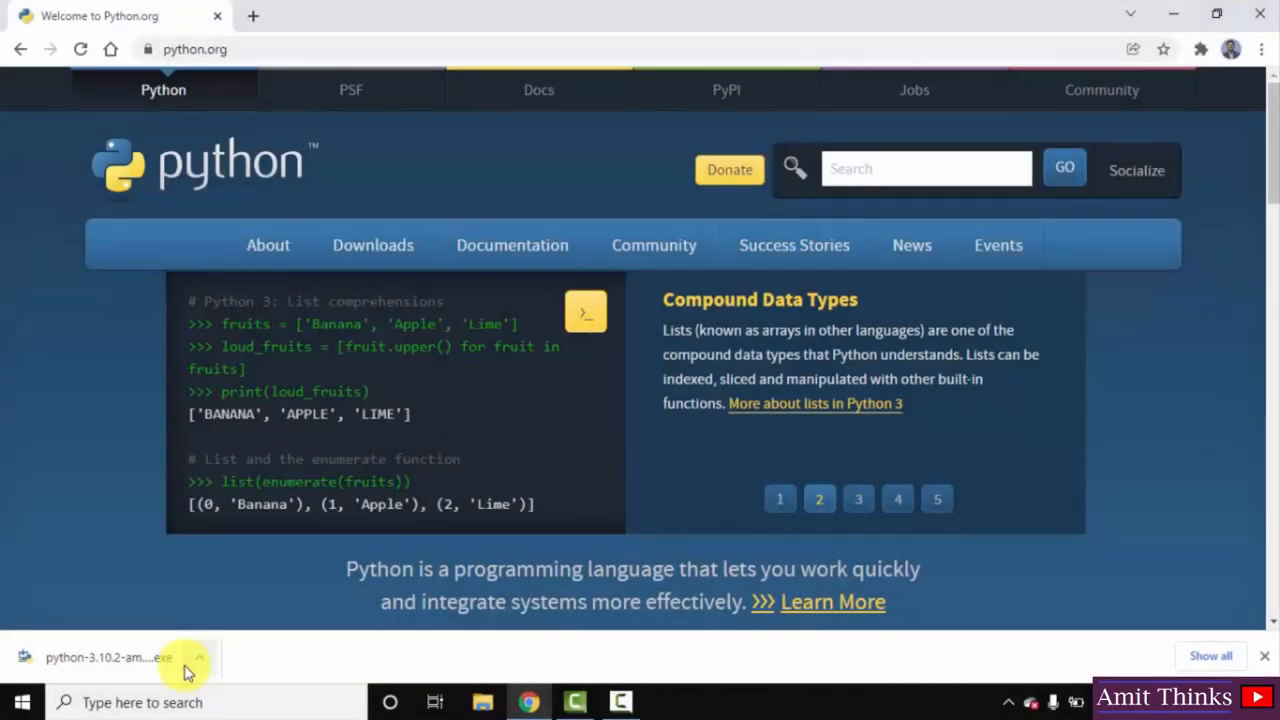
Step: Run the installer with 'Add Python 3.10 to PATH' enabled and choose Customize installation
click(858, 500)
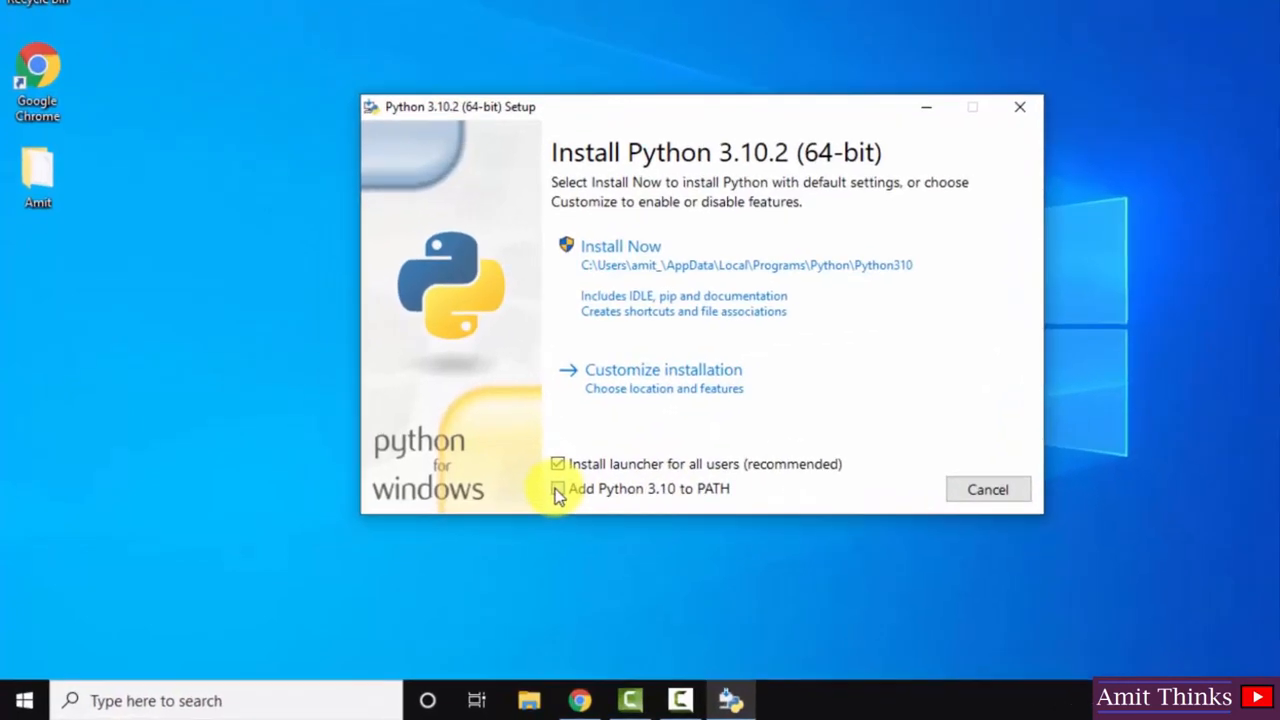
click(560, 488)
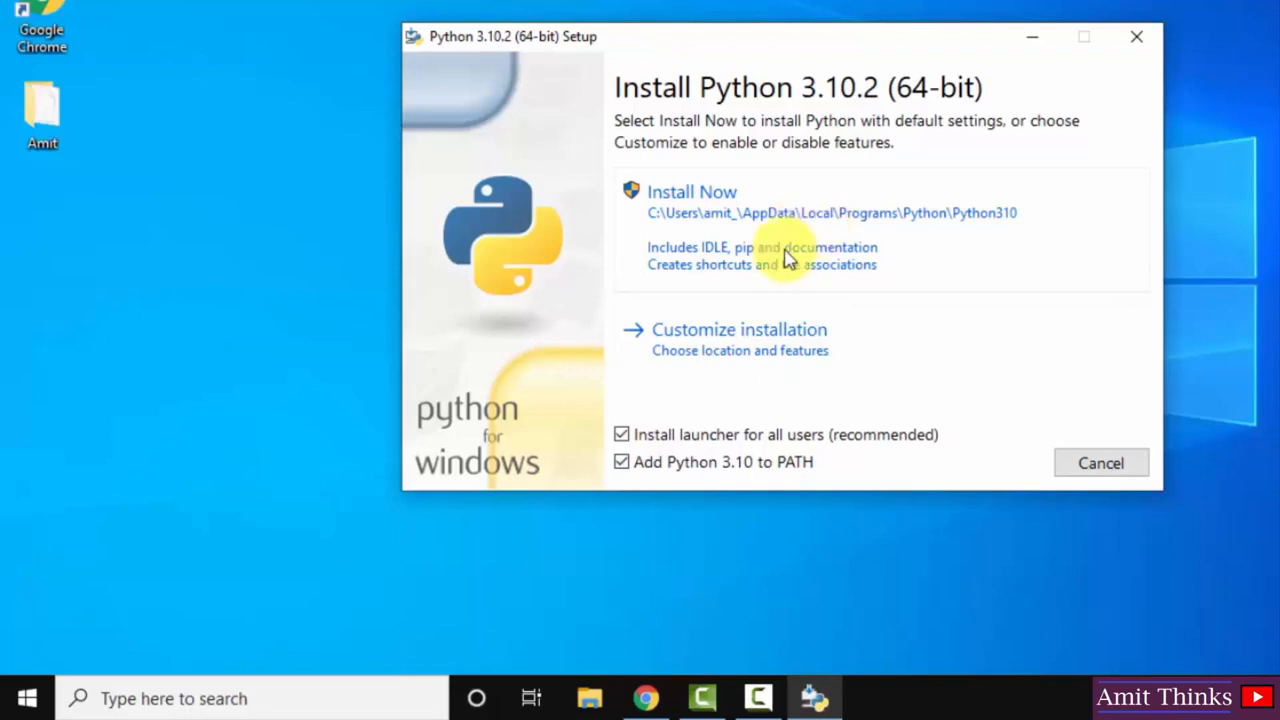
mouse_move(800, 350)
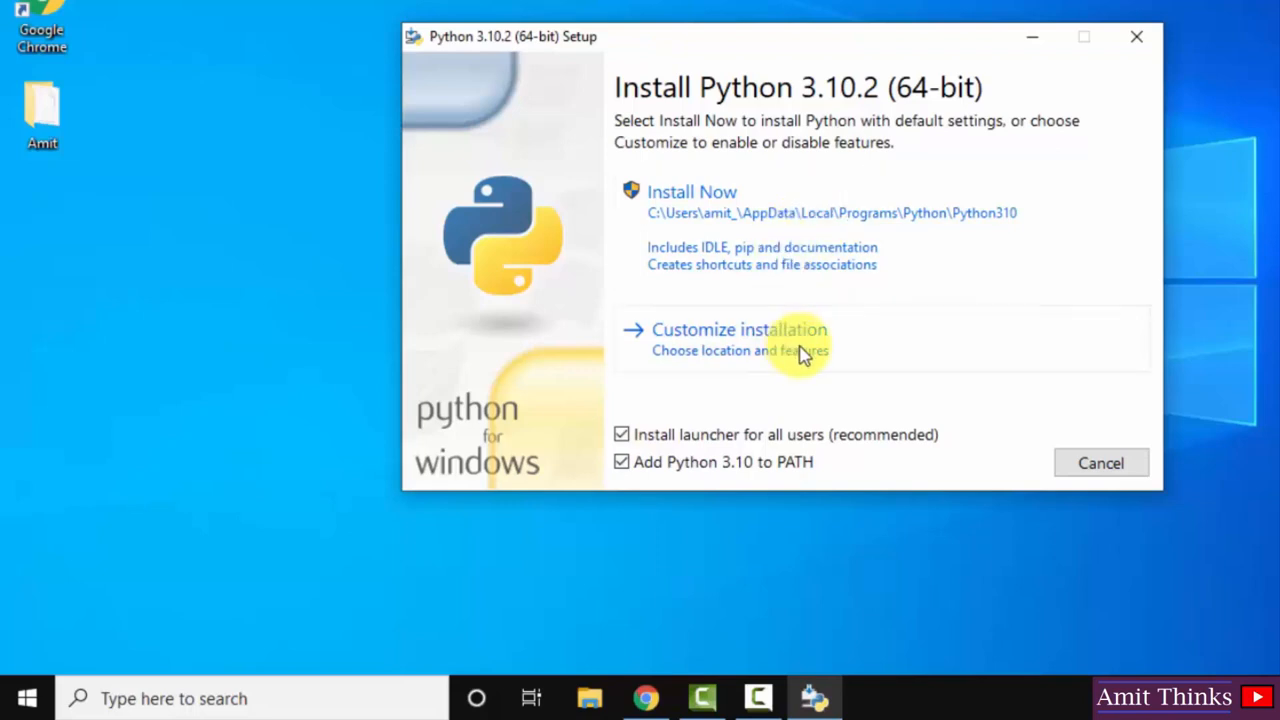
click(740, 328)
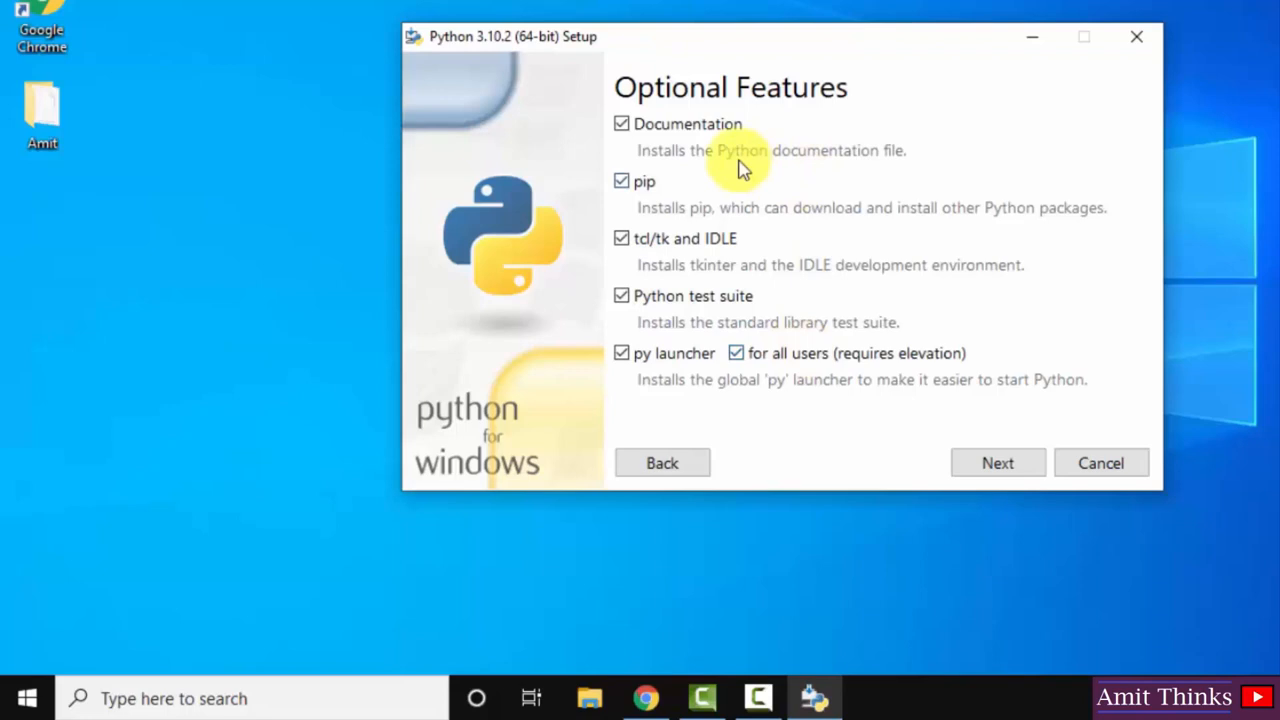
mouse_move(710, 150)
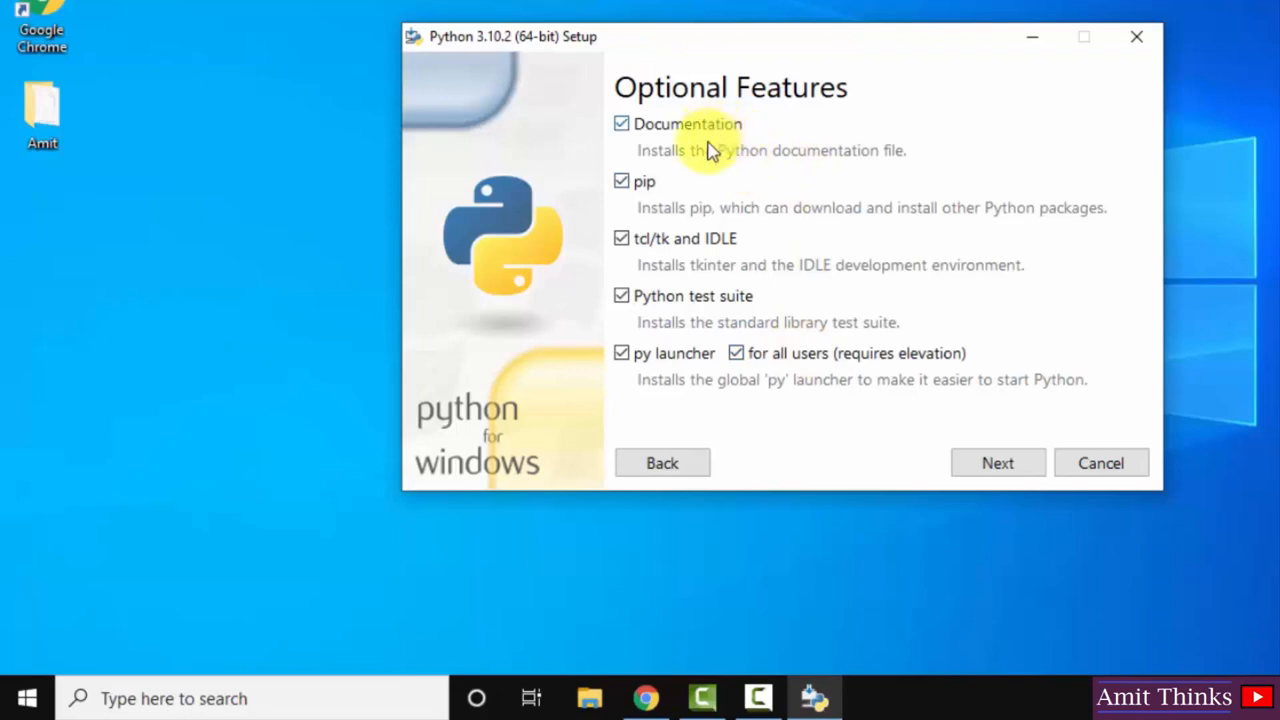
mouse_move(716, 232)
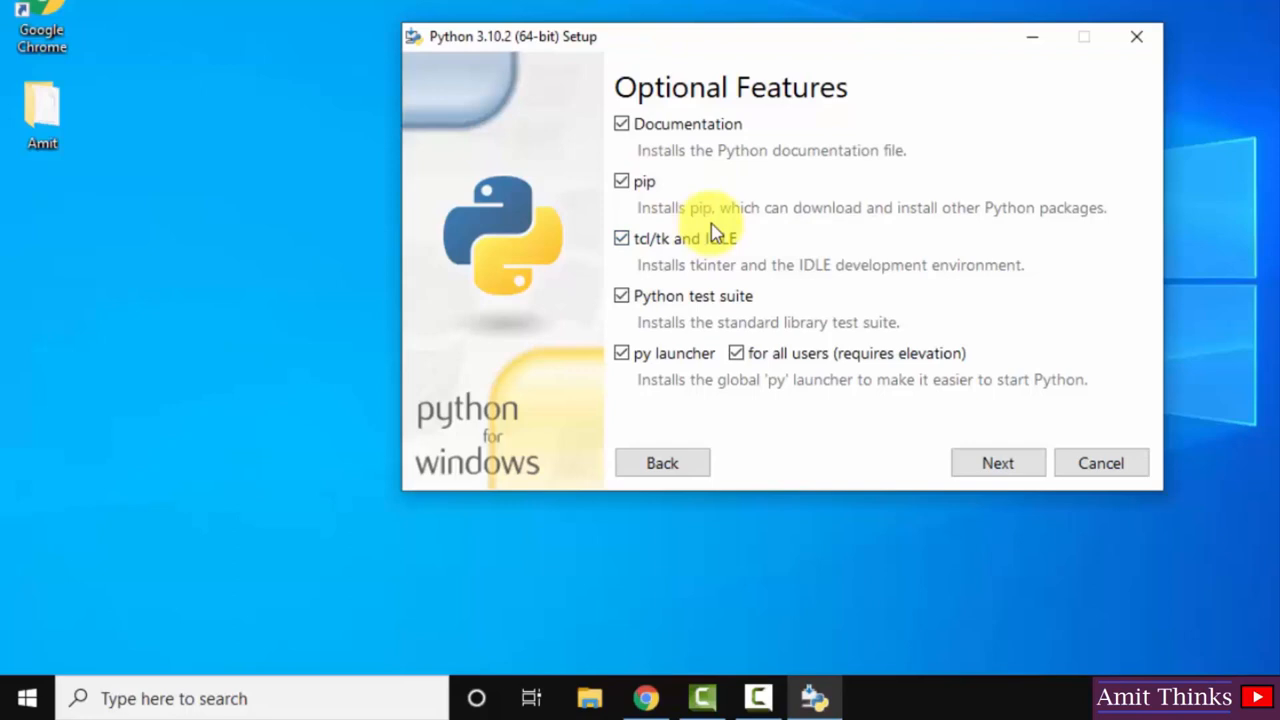
mouse_move(728, 260)
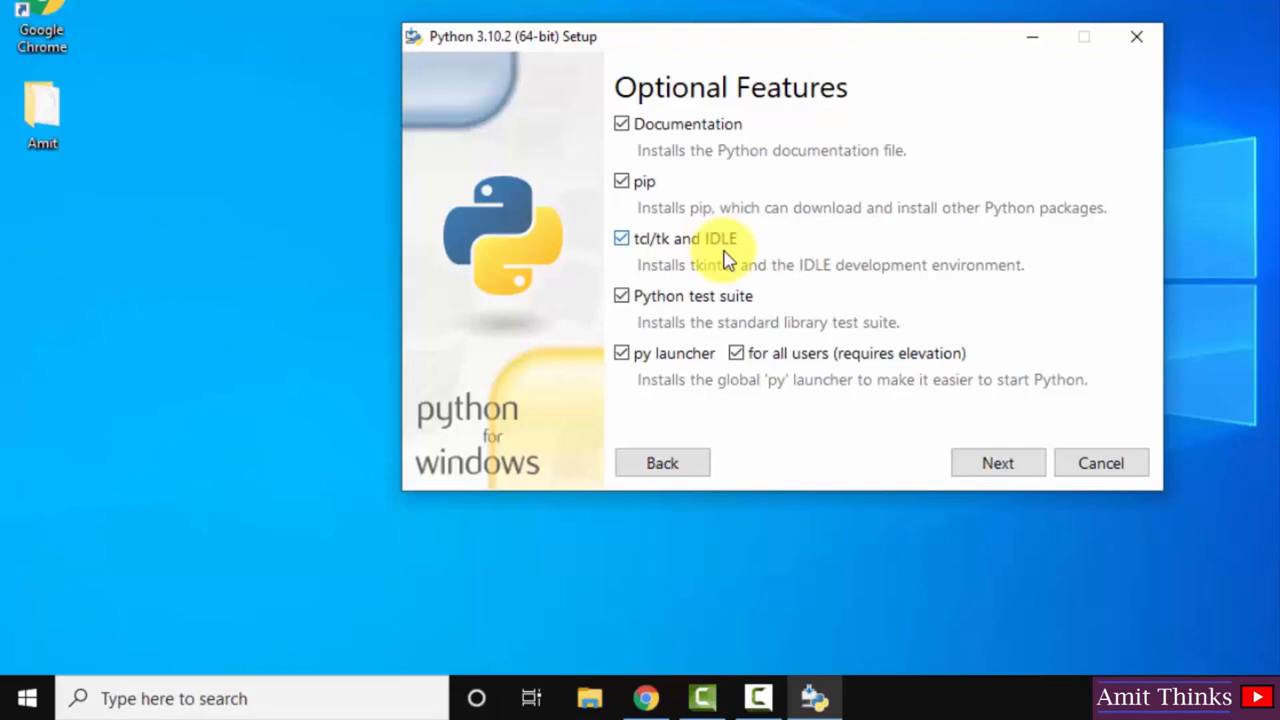
mouse_move(718, 268)
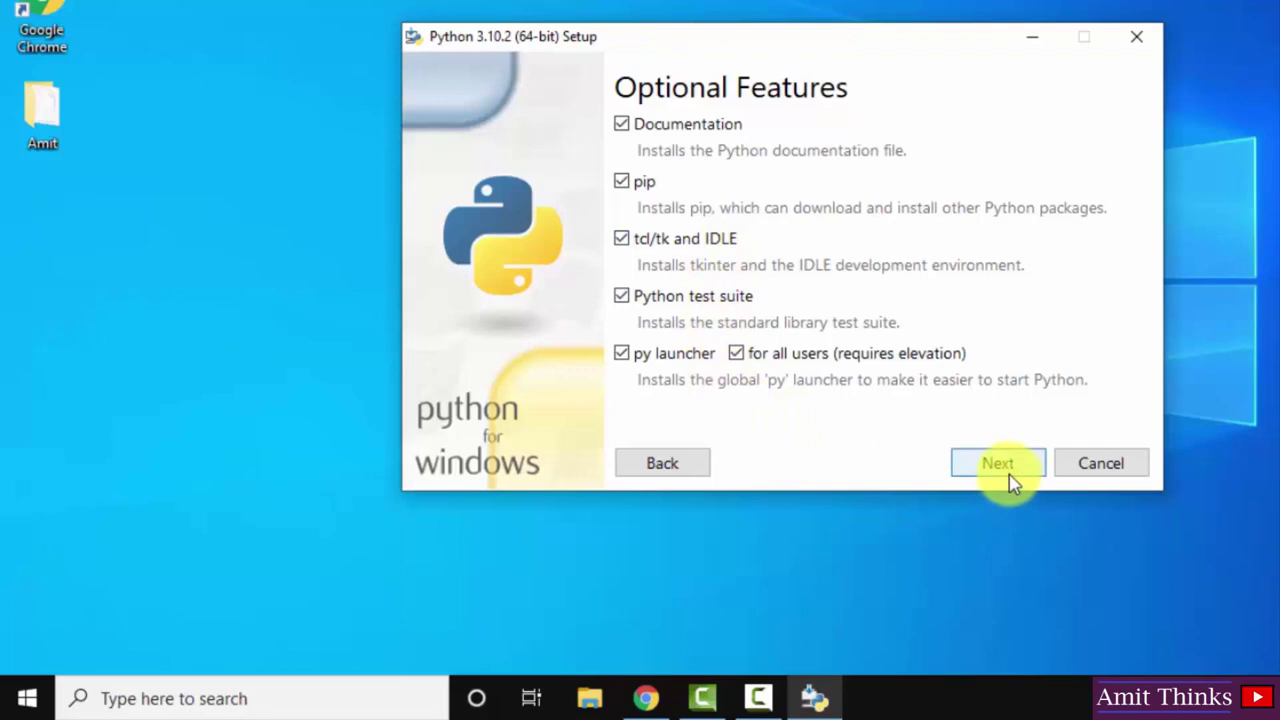
Step: Keep all optional features (Documentation, pip, tcl/tk and IDLE, test suite, py launcher) and continue to Advanced Options
click(998, 462)
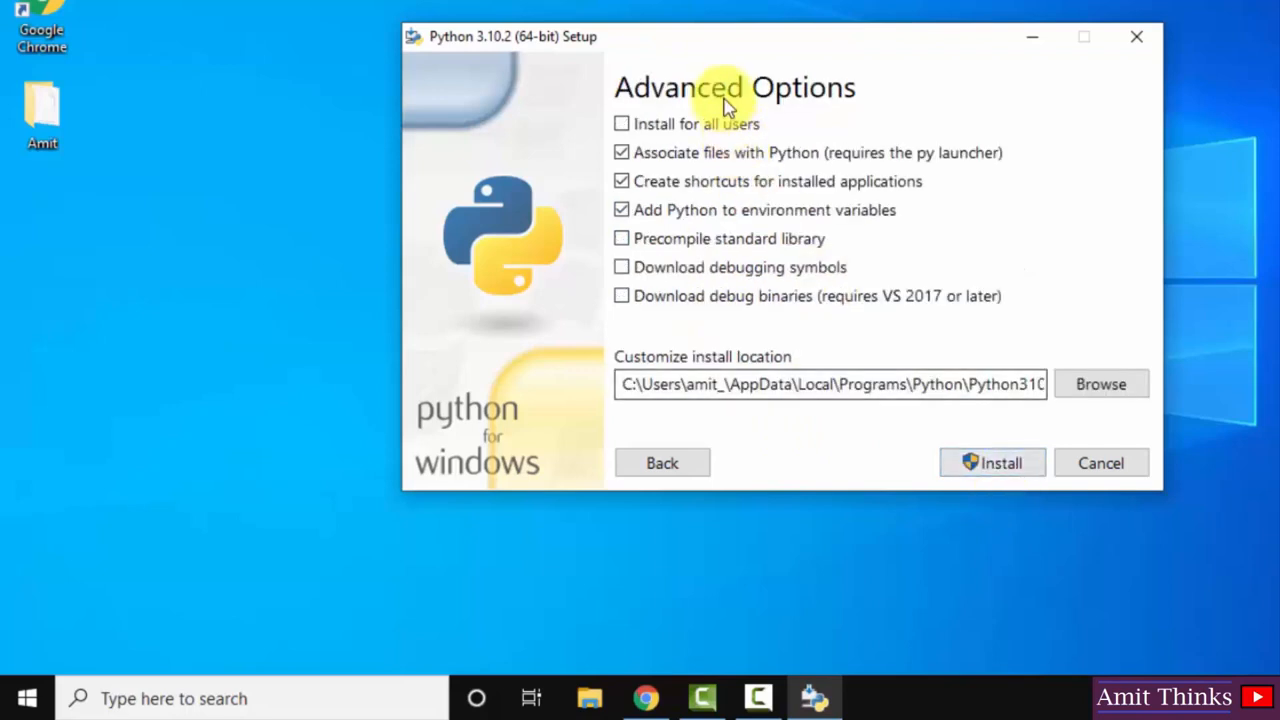
mouse_move(626, 136)
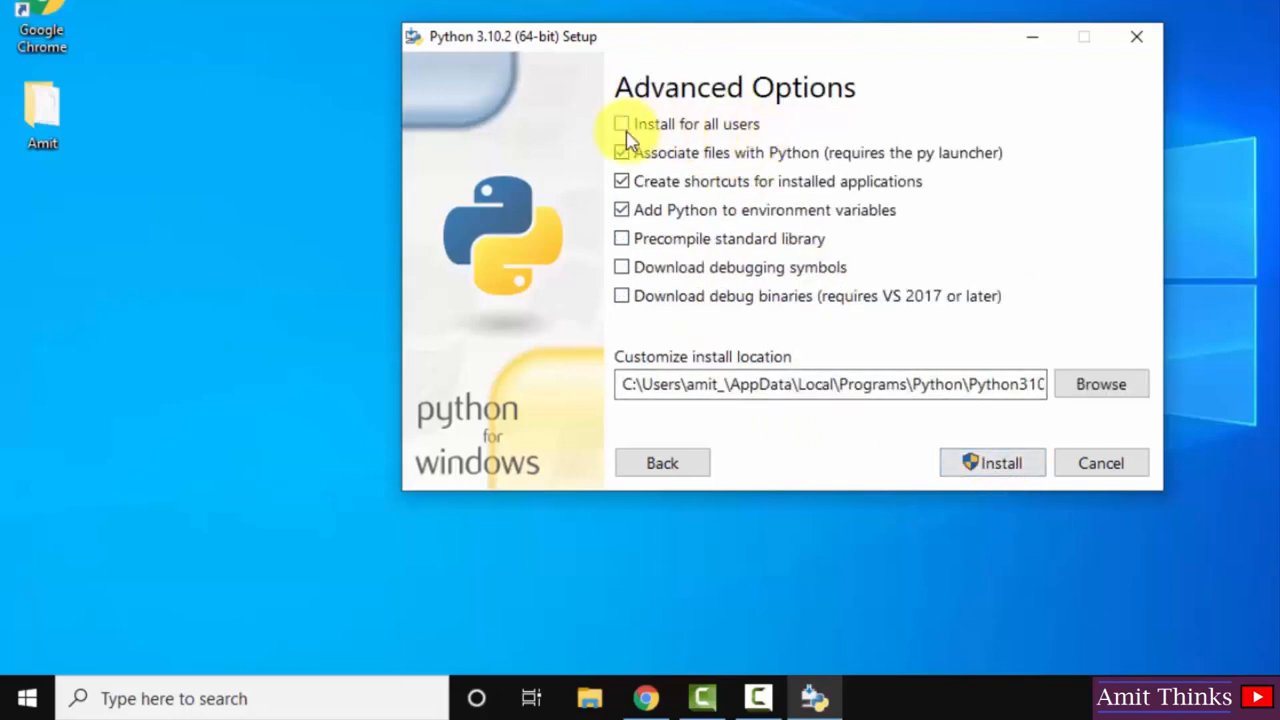
Step: Install Python for all users into Program Files\Python310, then close the installer after success
click(620, 124)
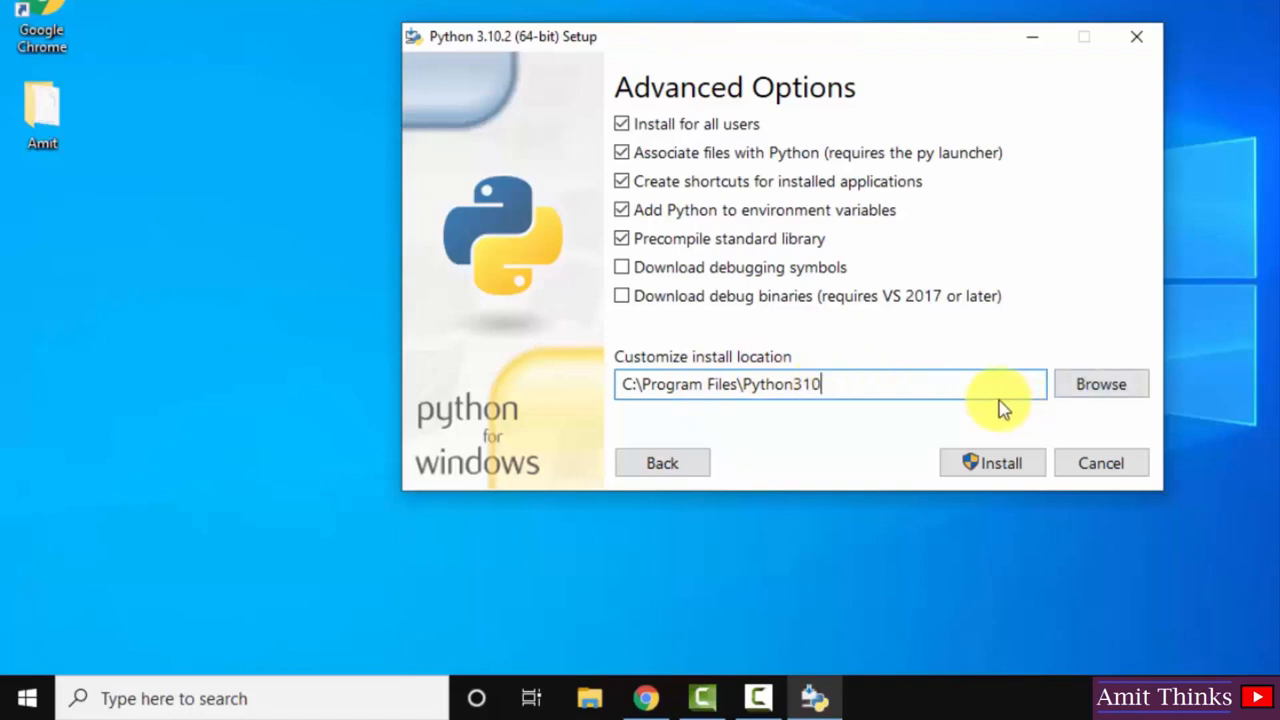
mouse_move(824, 468)
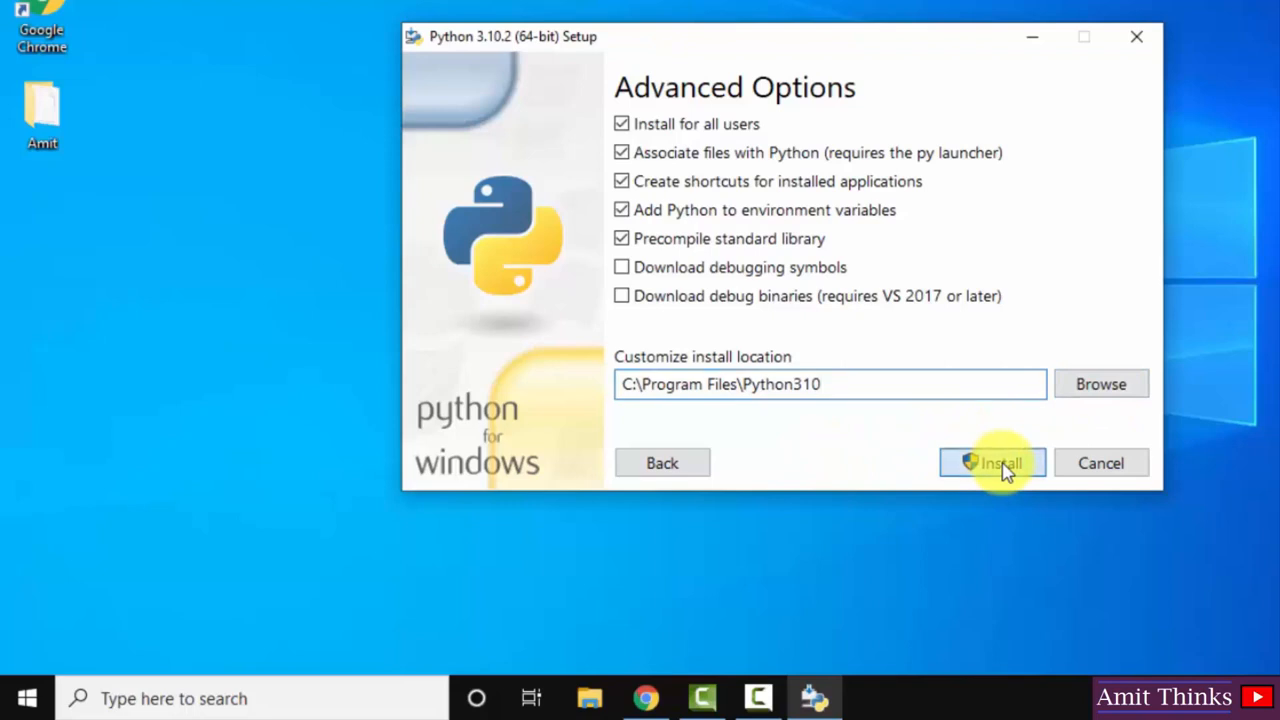
click(996, 462)
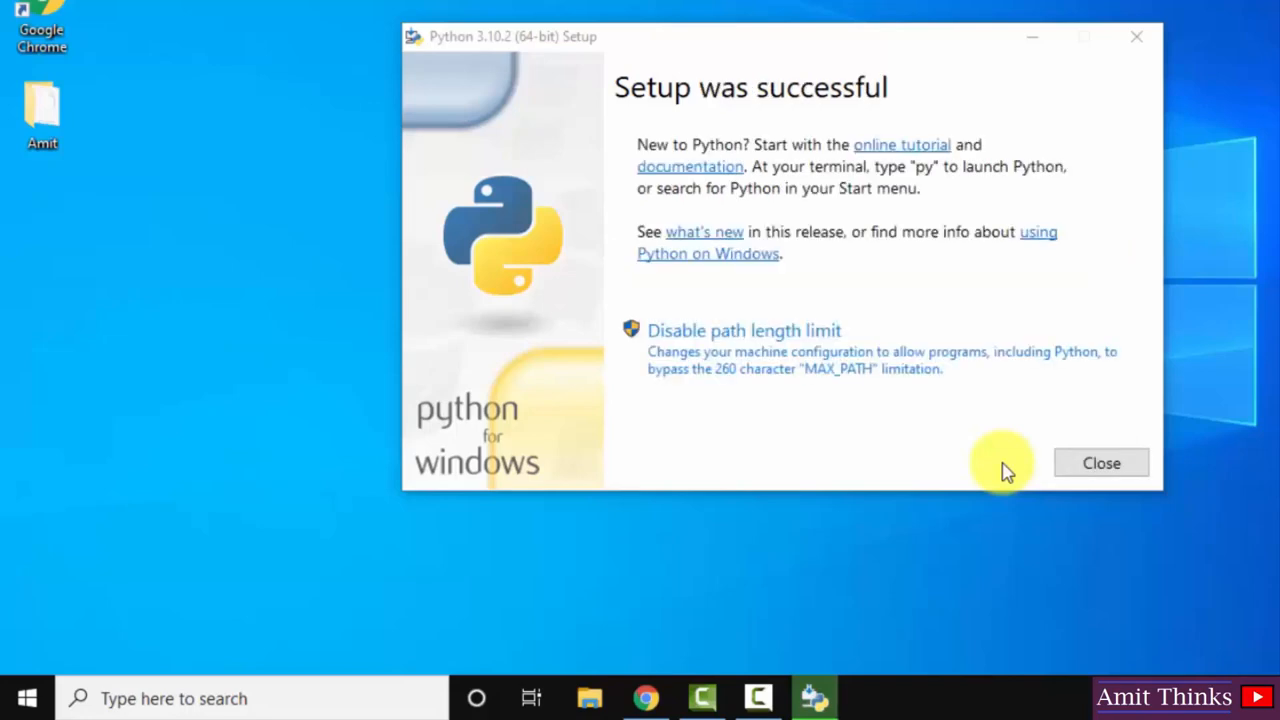
click(1100, 462)
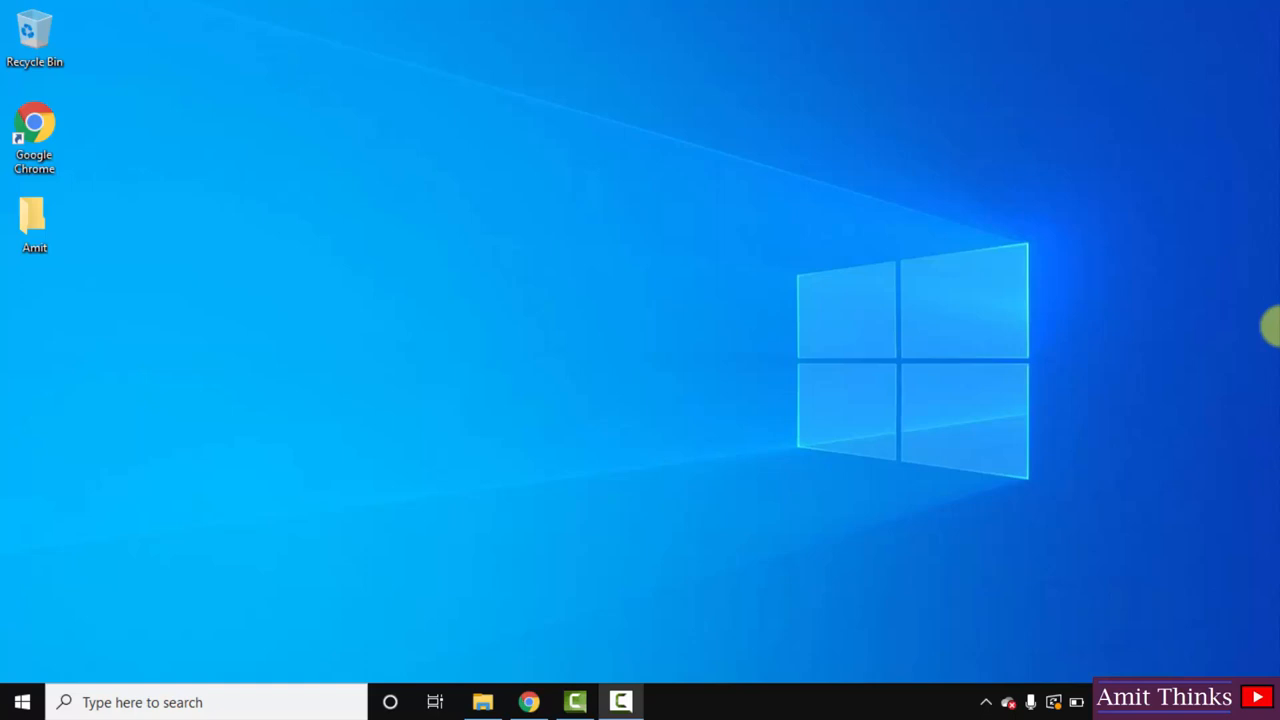
mouse_move(210, 684)
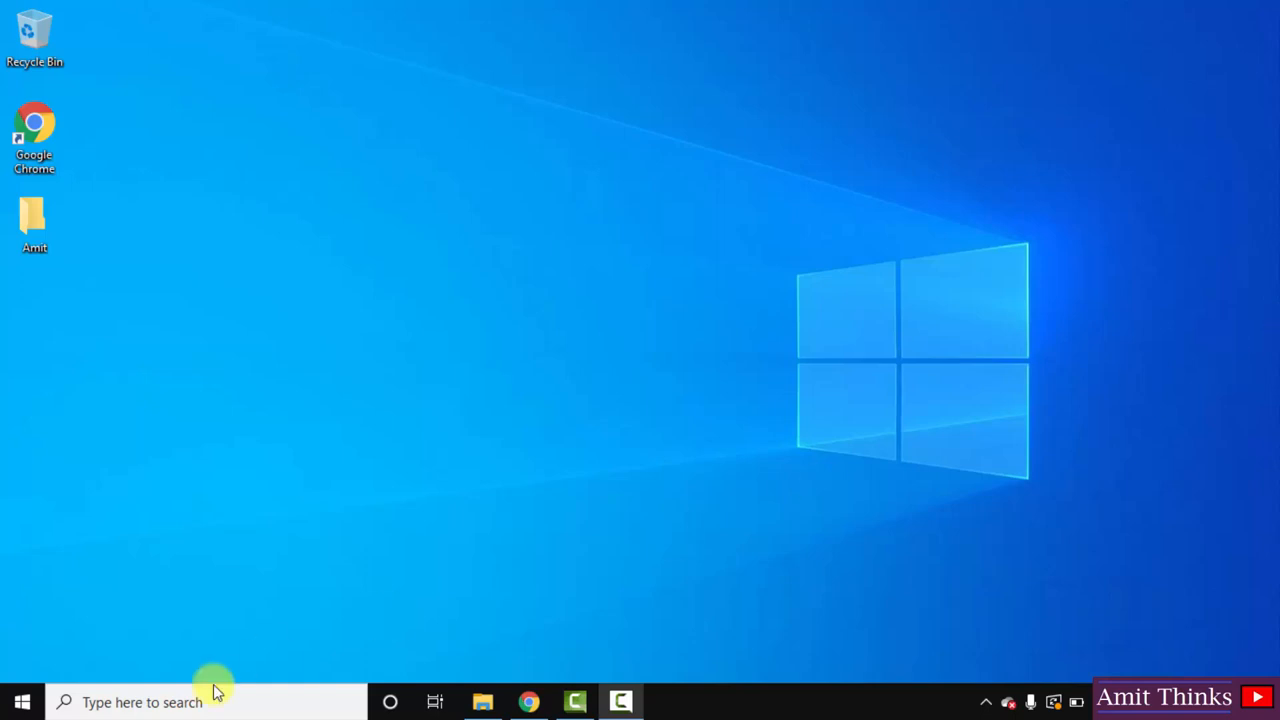
Step: Search the Start menu for 'cmd' and launch Command Prompt
click(12, 704)
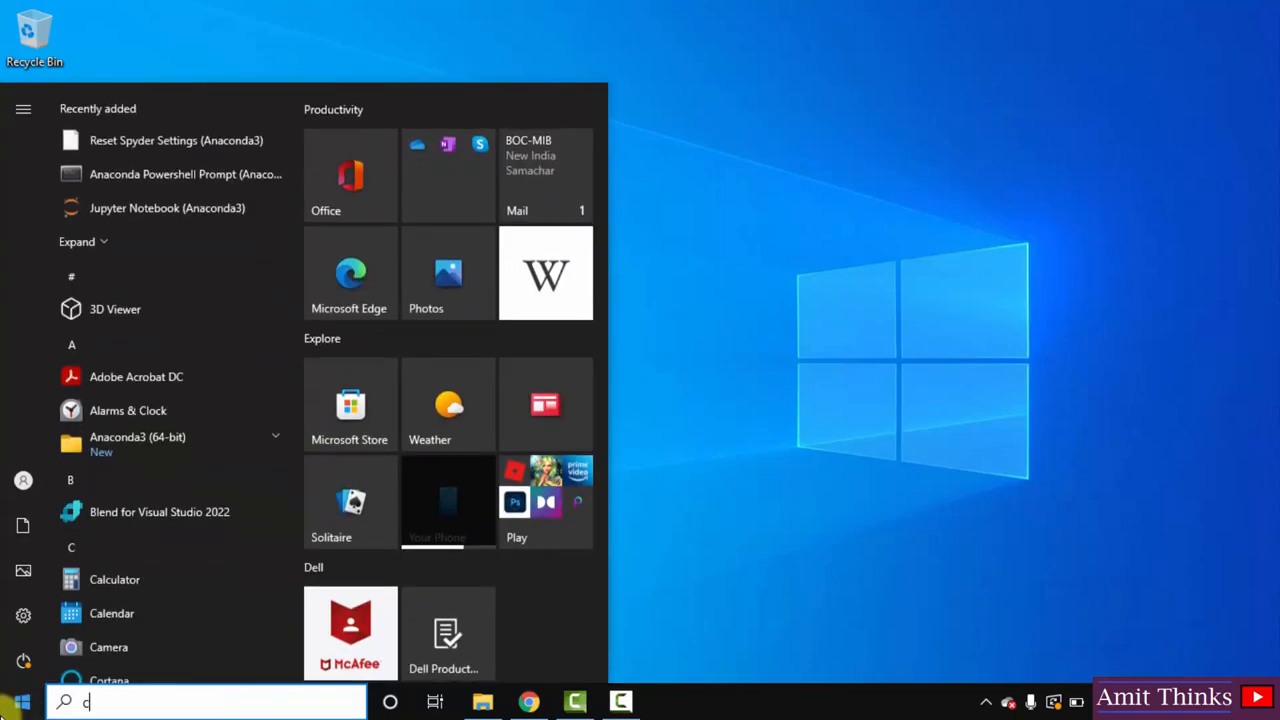
text(md)
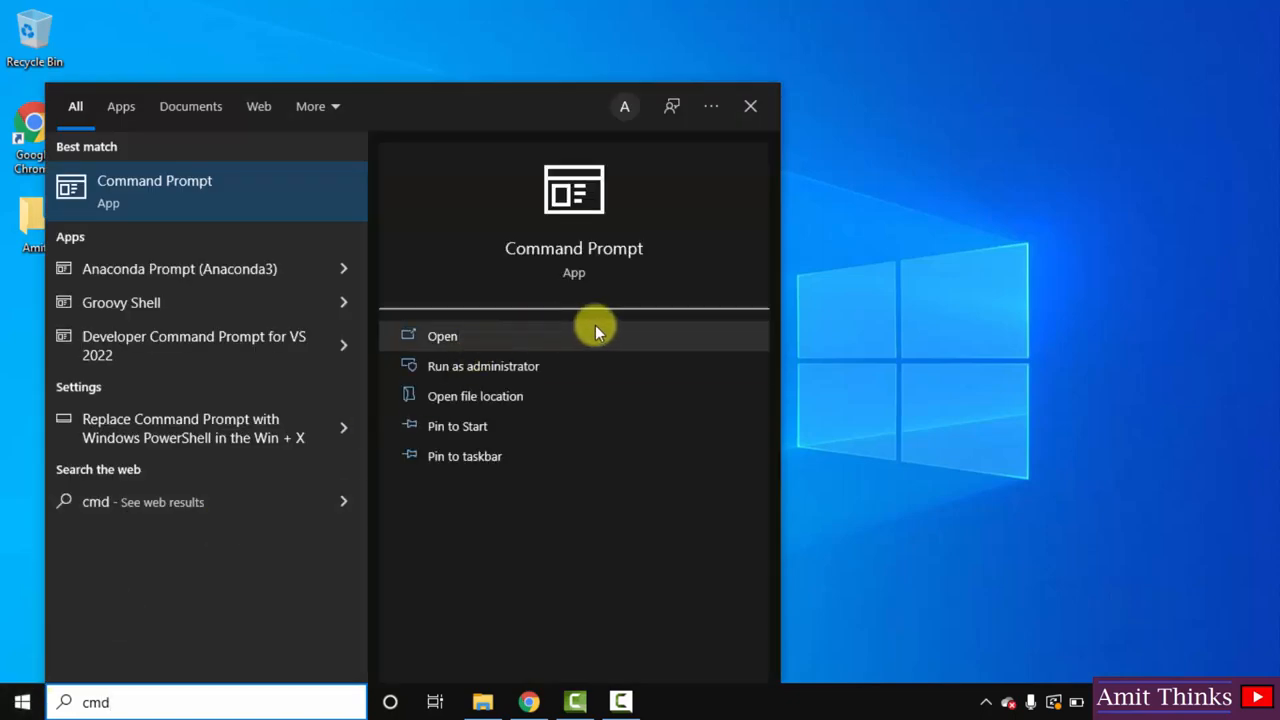
click(442, 336)
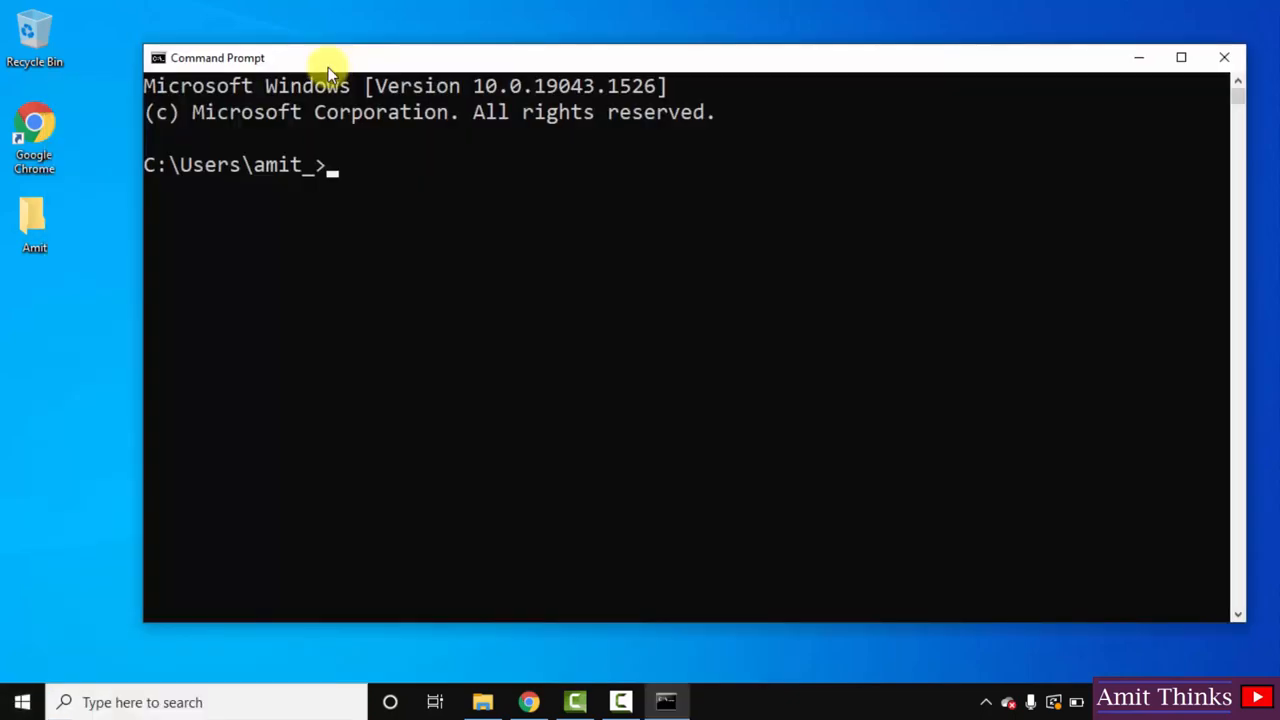
Step: Run 'python --version' and 'pip --version' to confirm Python 3.10.2 and pip 22.0.3
text(python --ve)
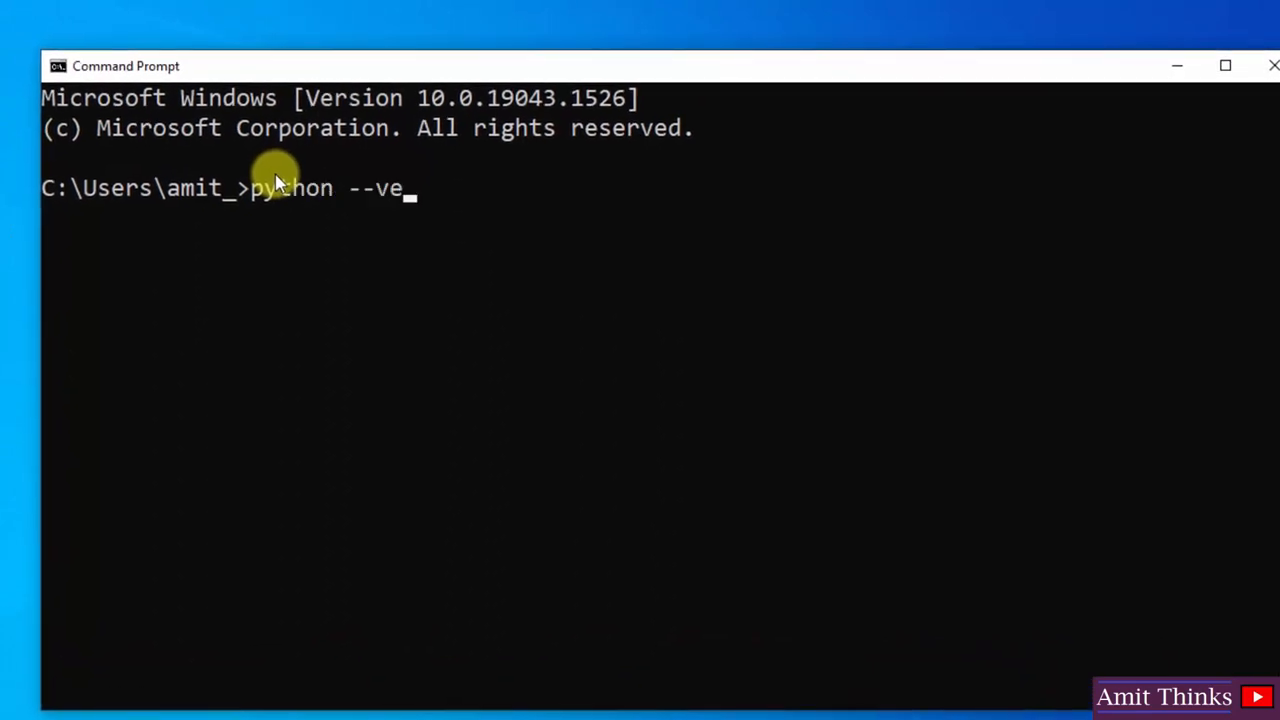
text(rsion)
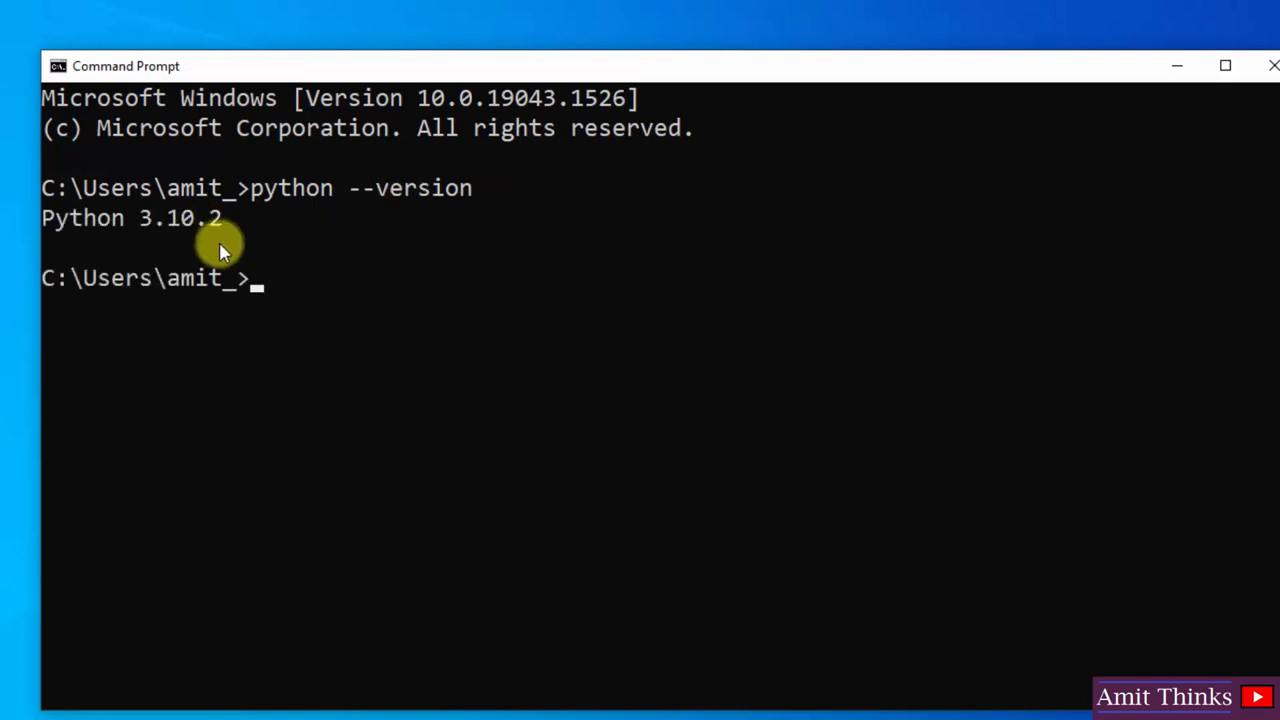
text(pip --v)
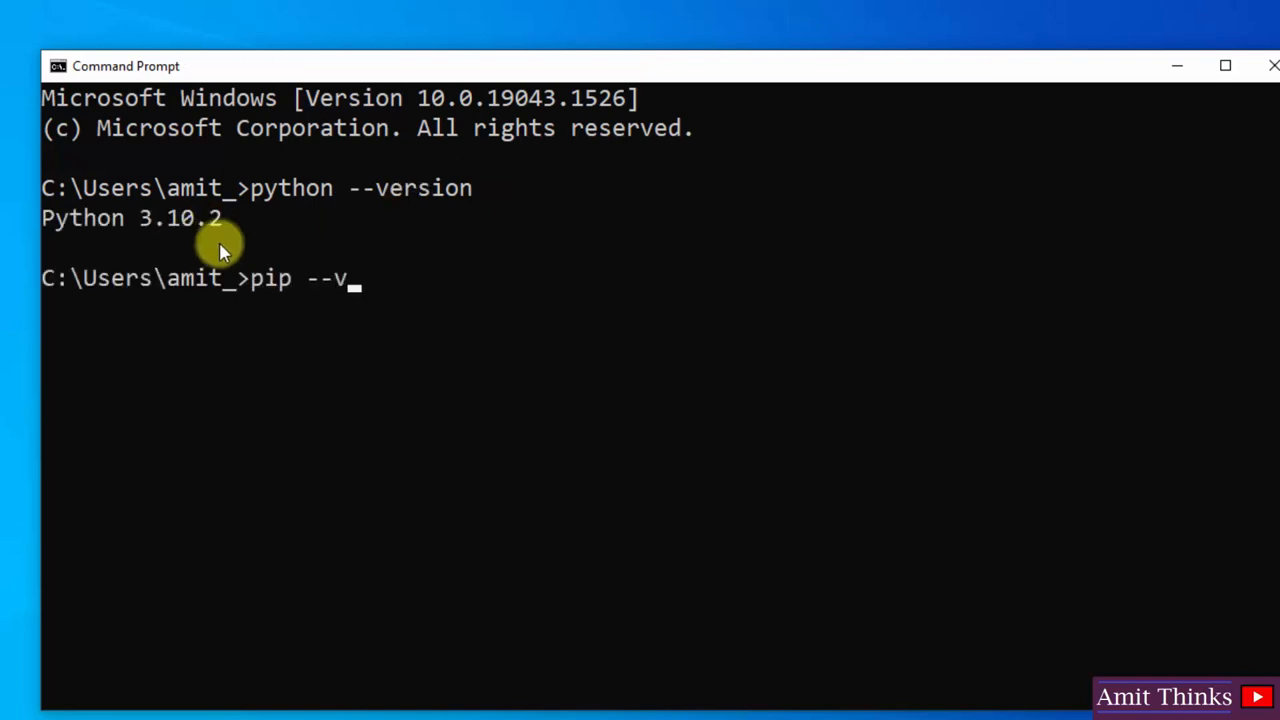
text(ersion)
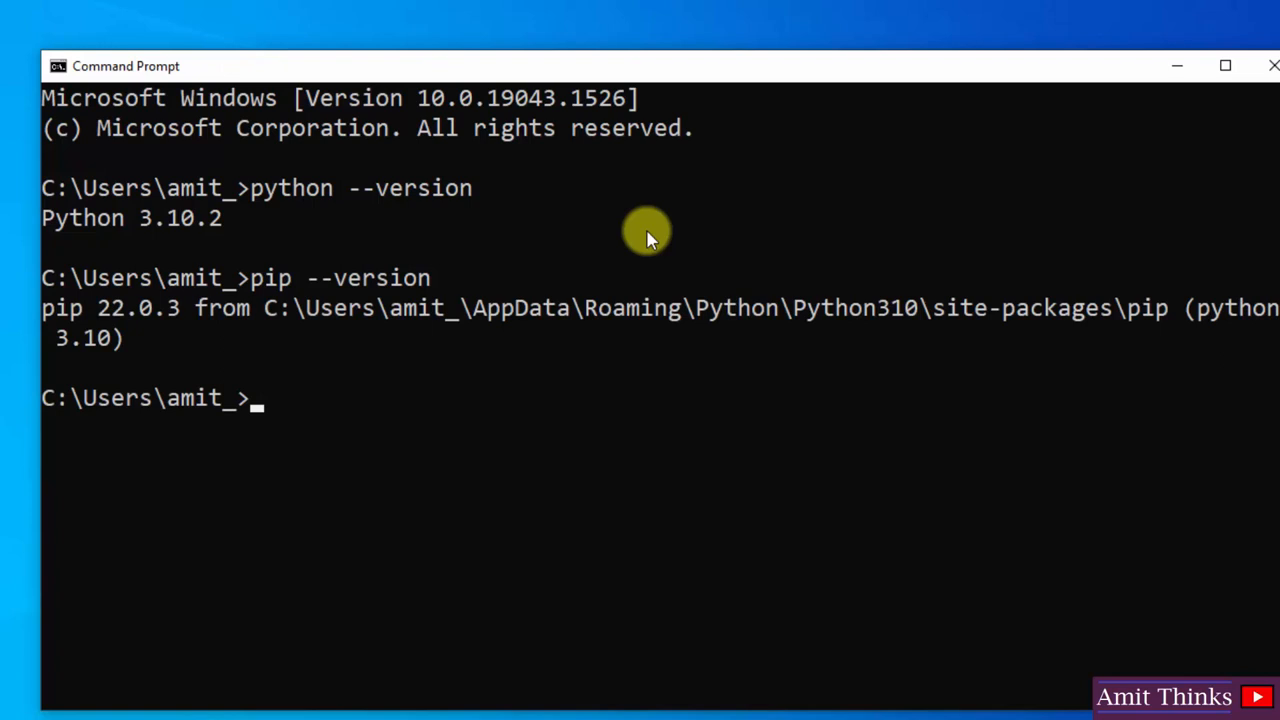
mouse_move(410, 392)
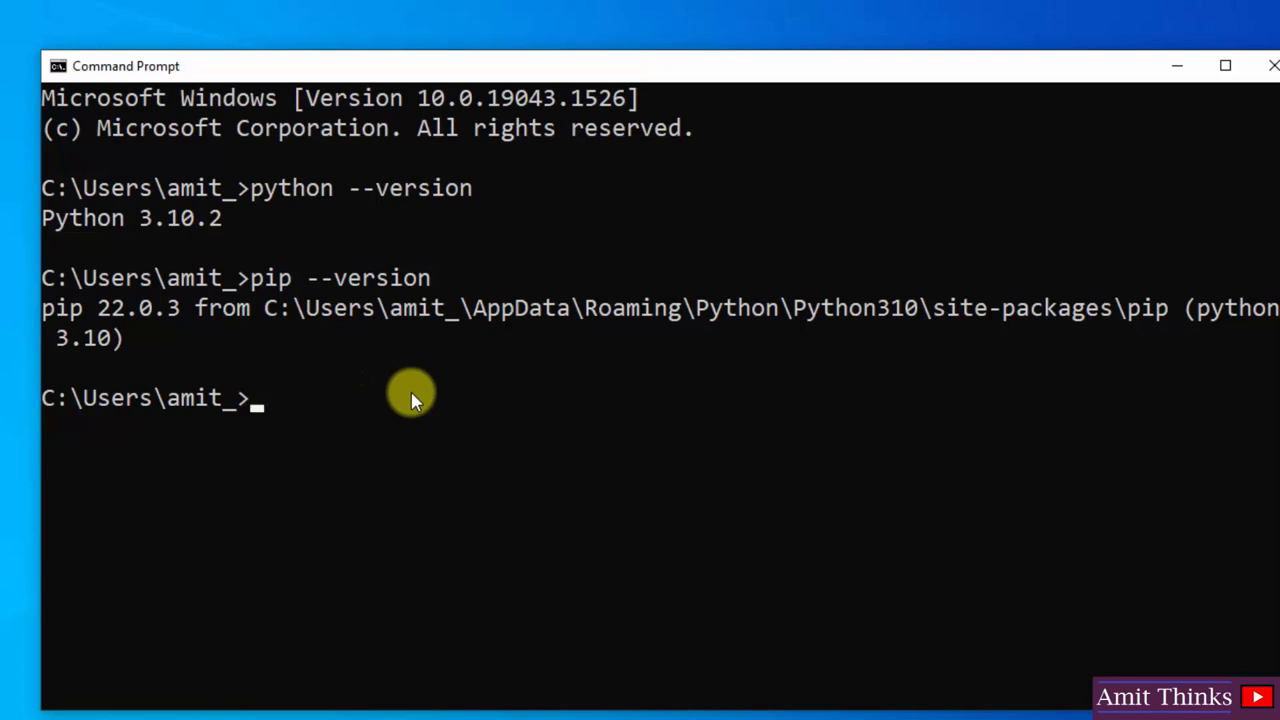
Step: Run 'pip install textblob' to install textblob 0.17.1 with nltk, regex and other dependencies
text(o)
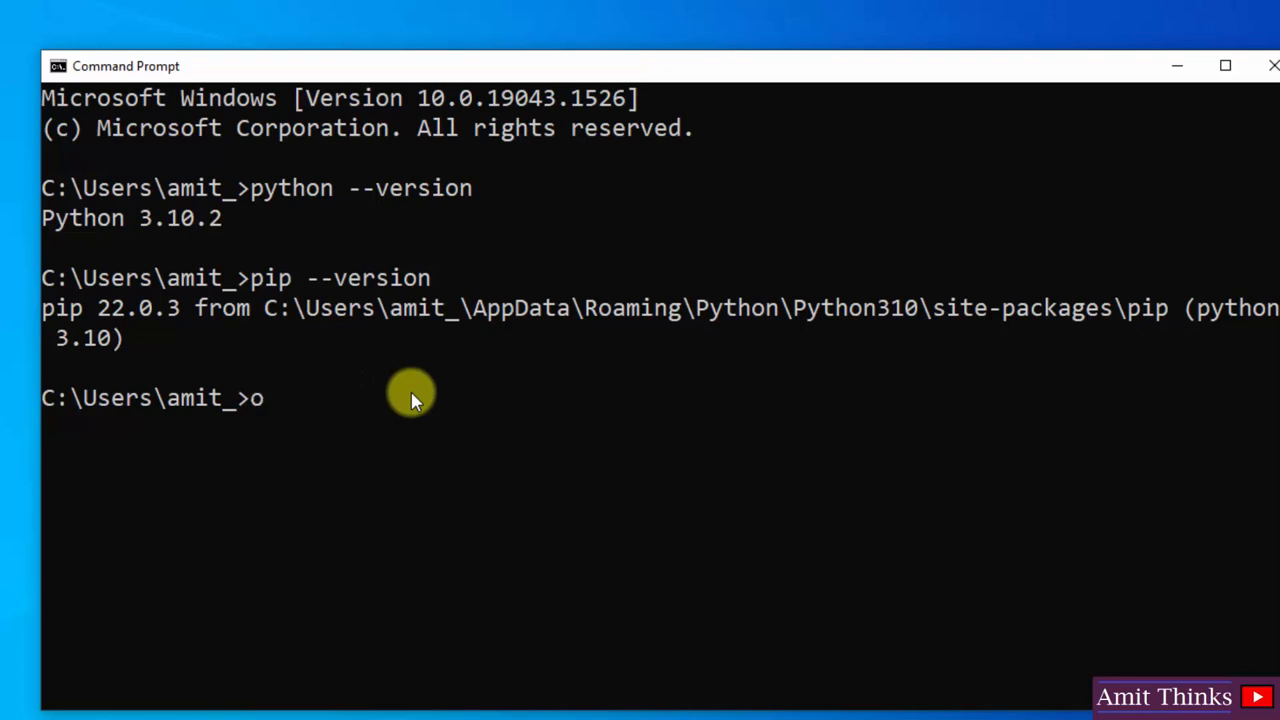
text(pip in)
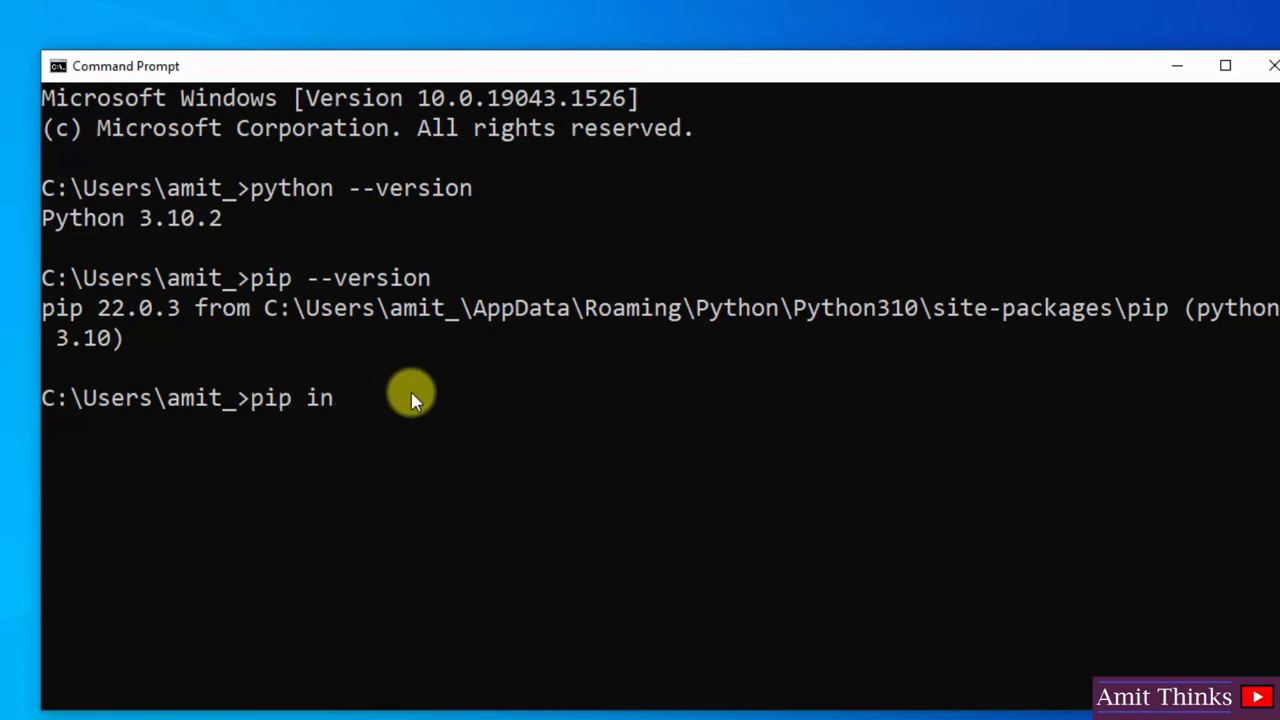
text(stall)
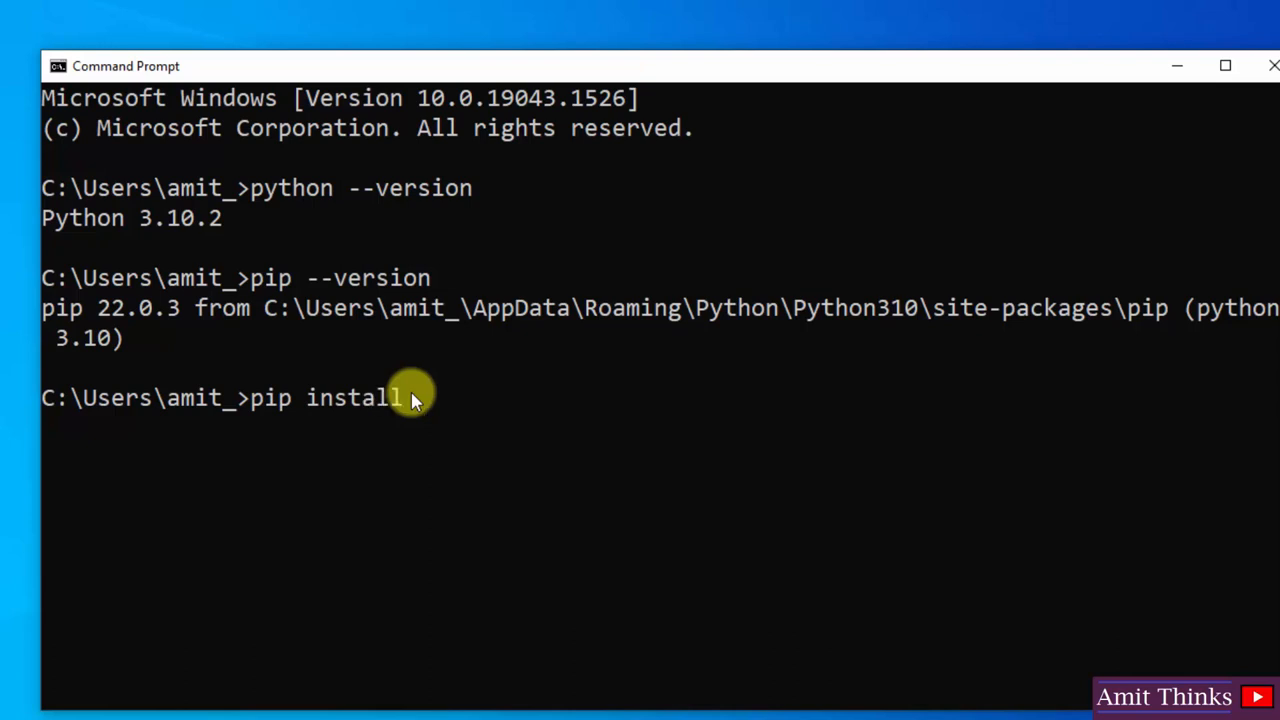
text(textblo)
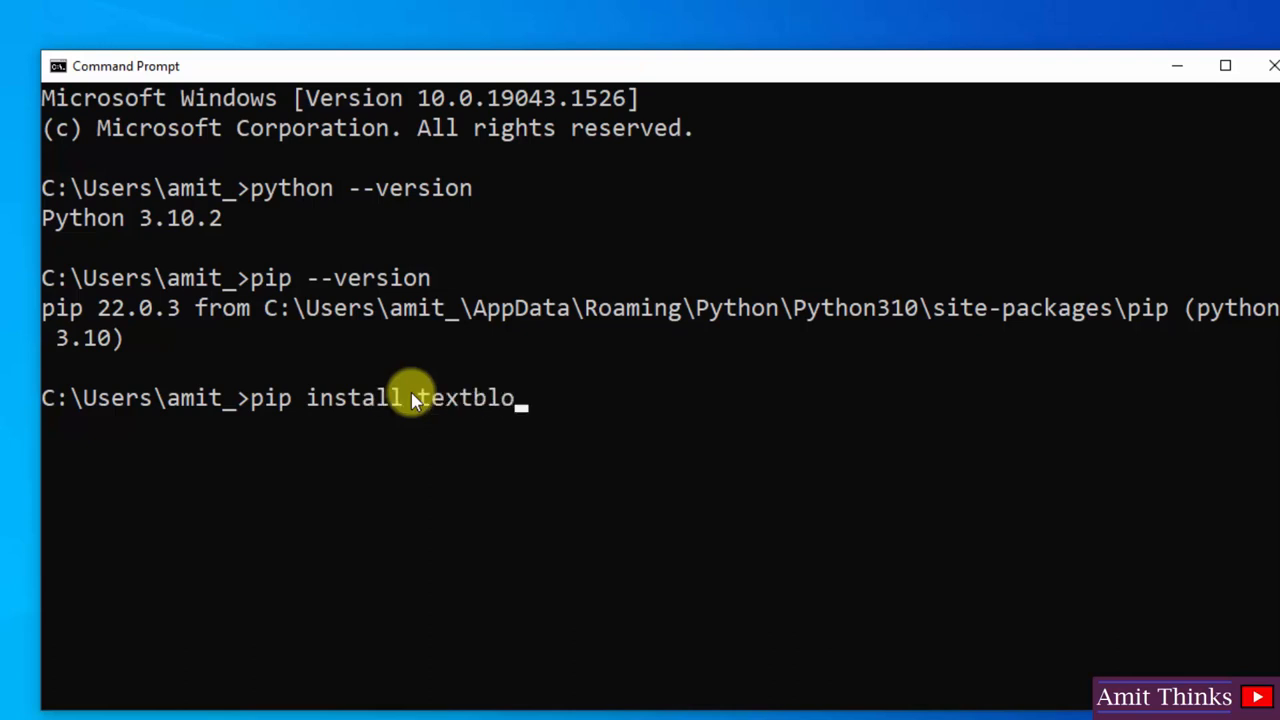
text(b)
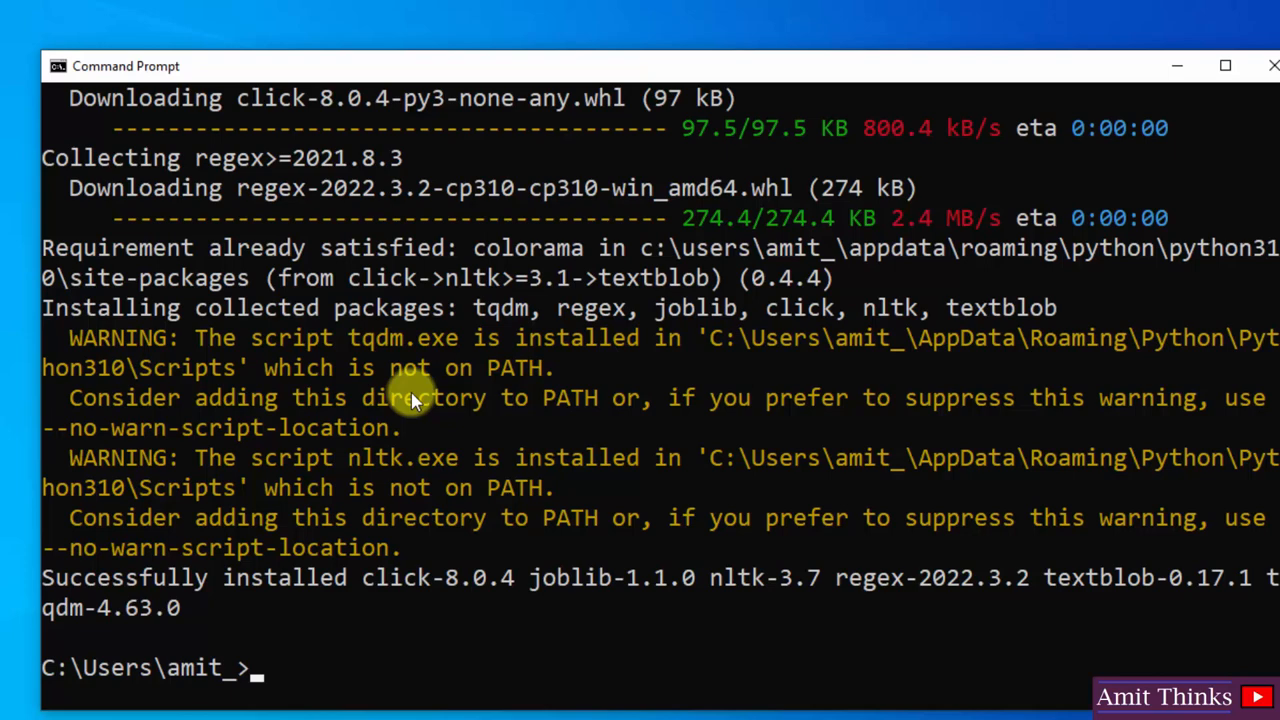
mouse_move(288, 440)
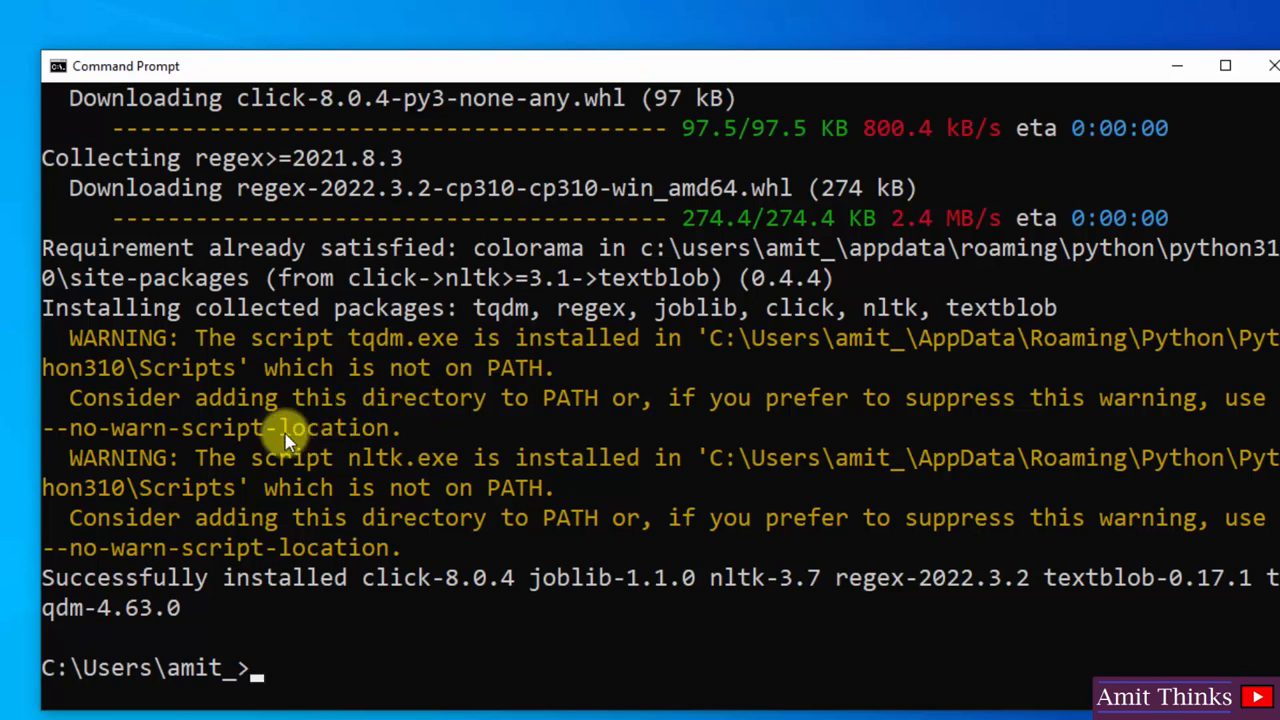
mouse_move(1088, 608)
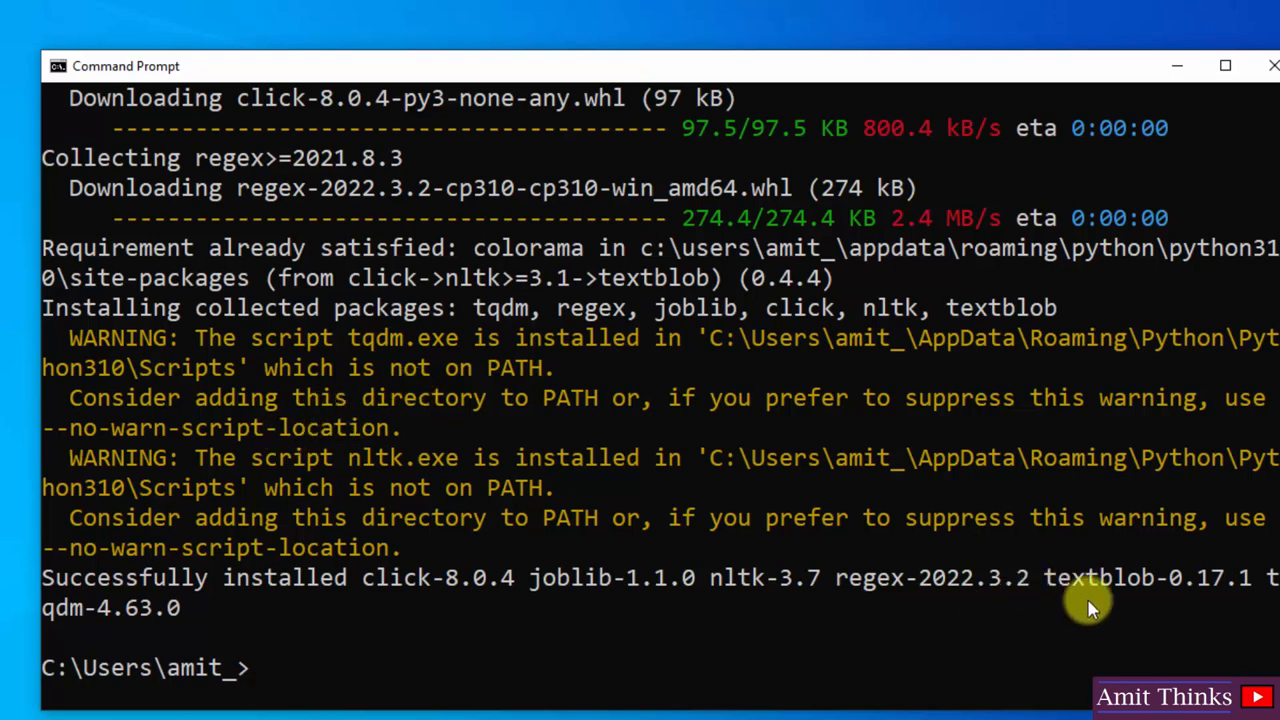